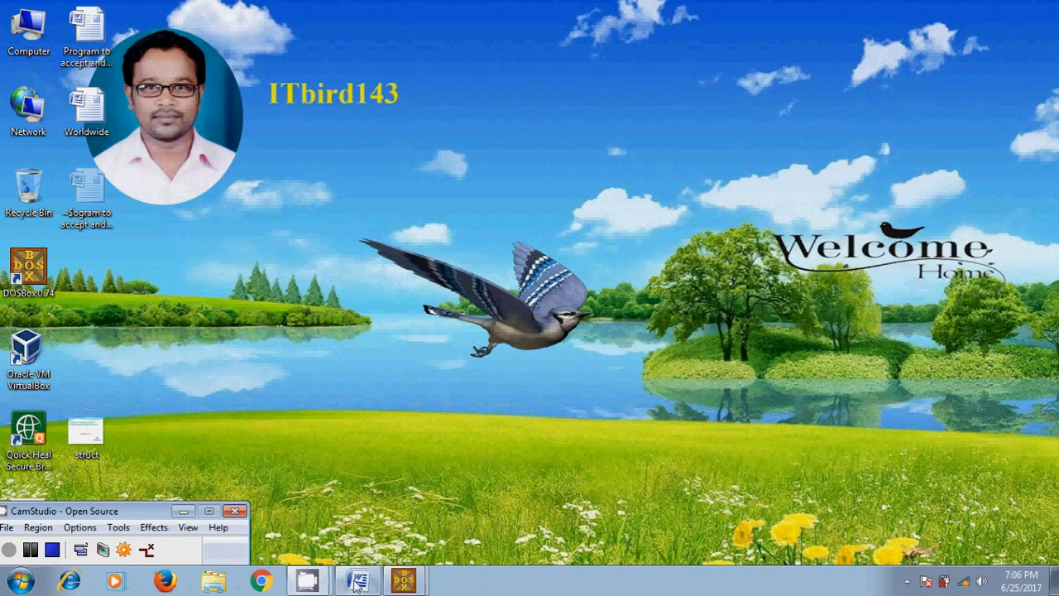
Step: Open the Word document describing the do-while program that sums n natural numbers
left_click(357, 579)
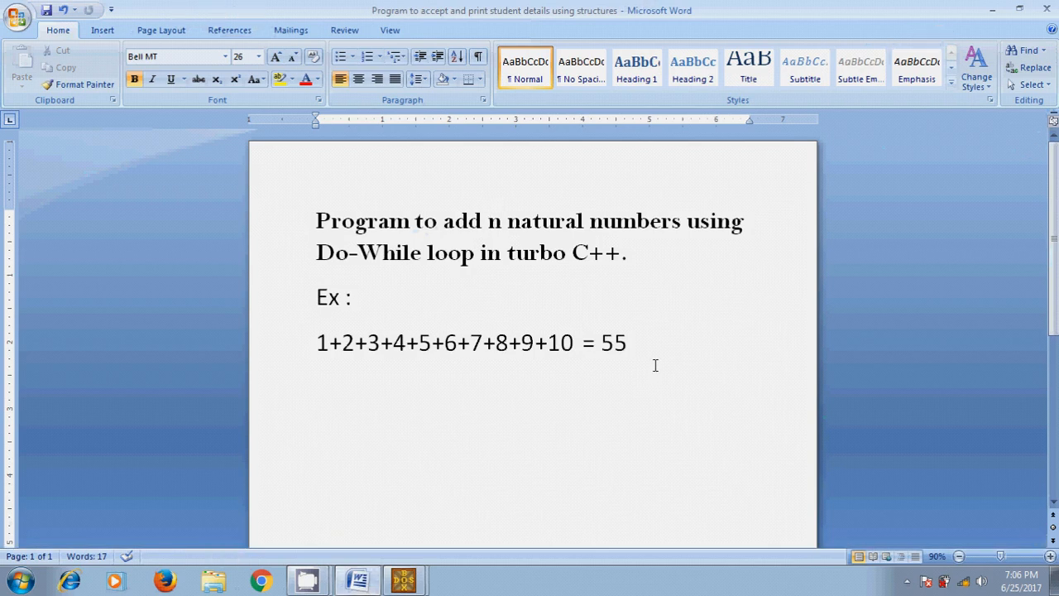
left_click(490, 221)
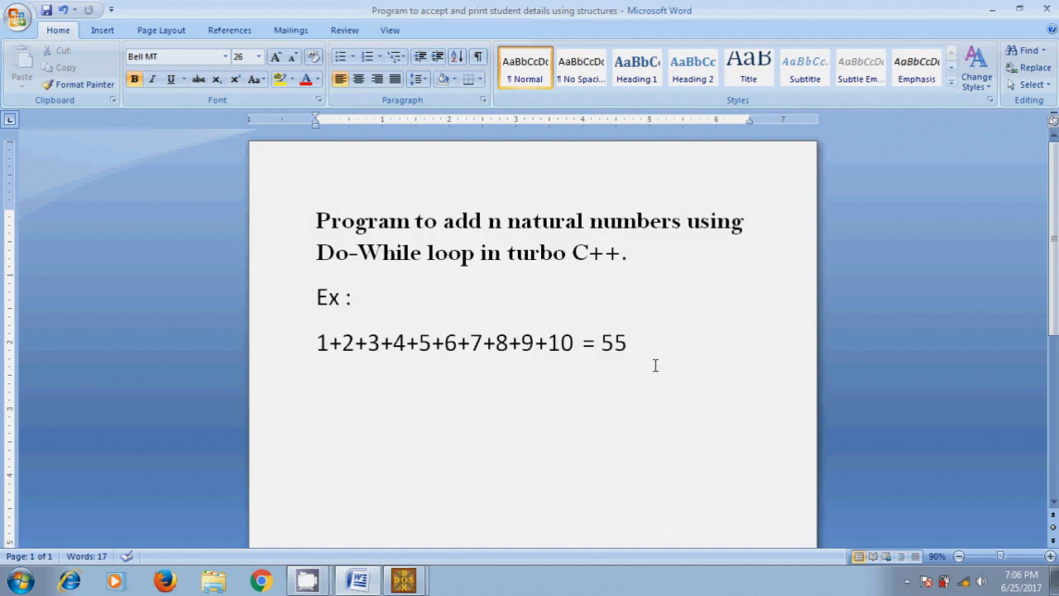
Step: In Turbo C++, start void main() with a printf prompt 'Enter no:'
left_click(406, 582)
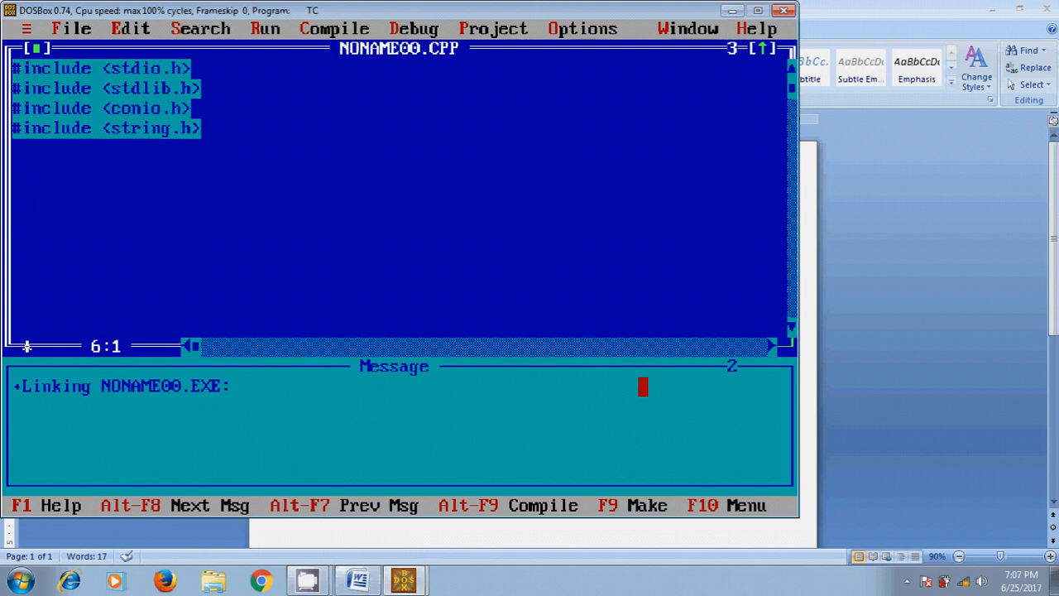
type("void main(")
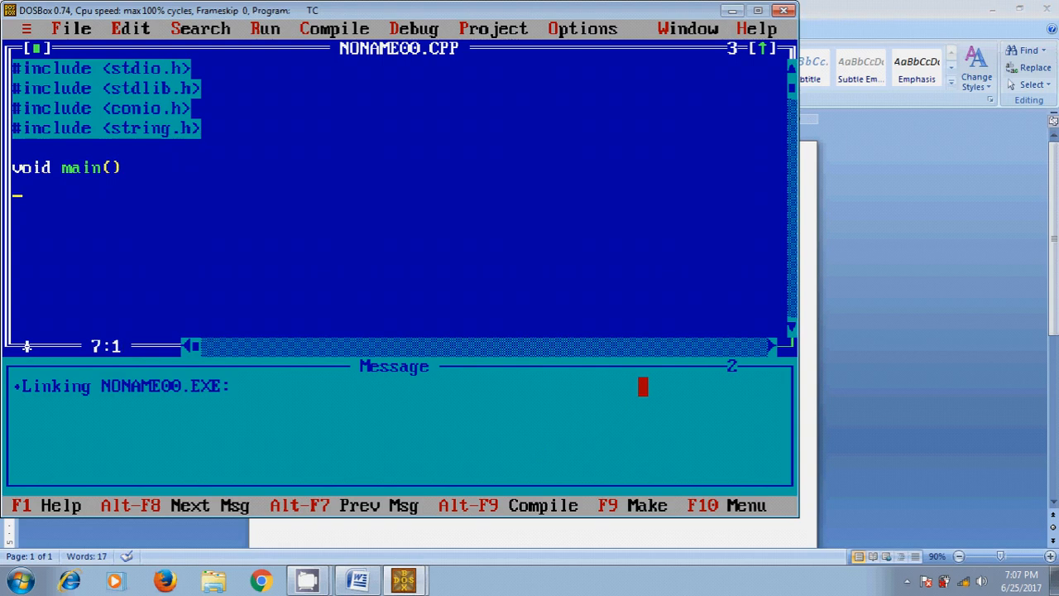
type("{")
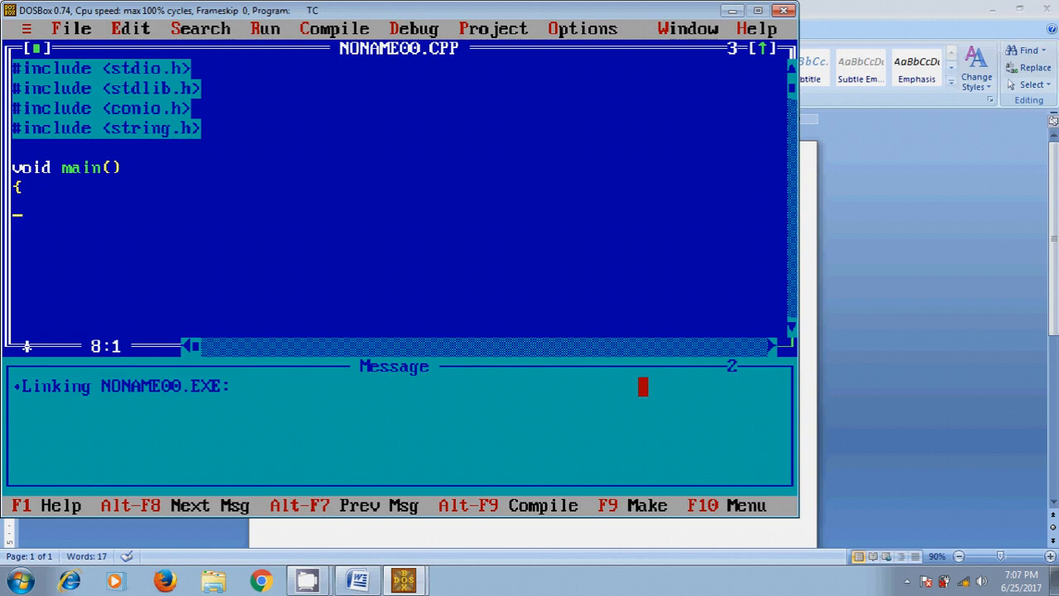
type("printf(")
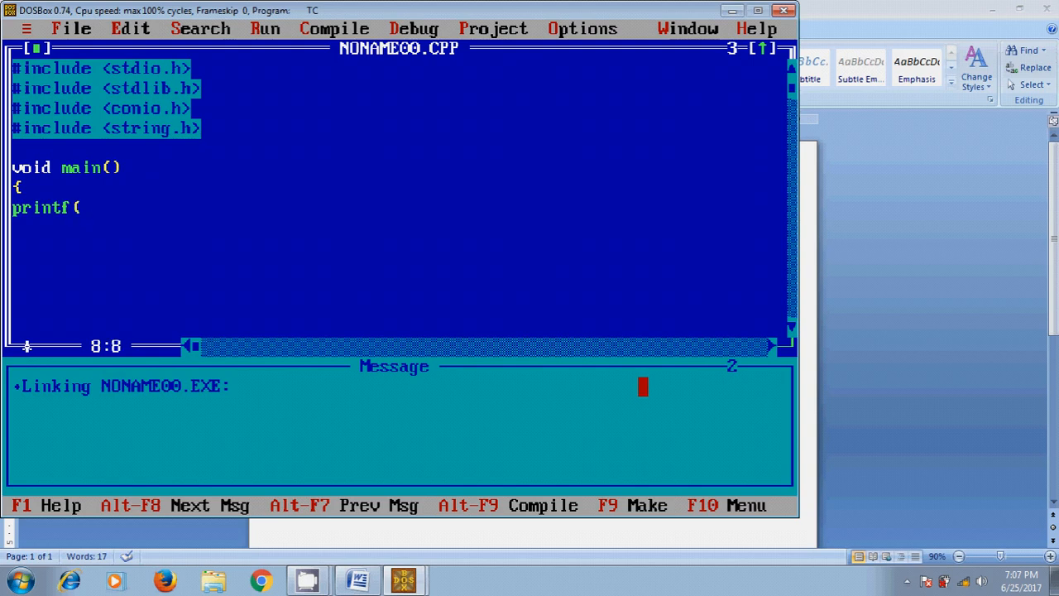
type("\"E")
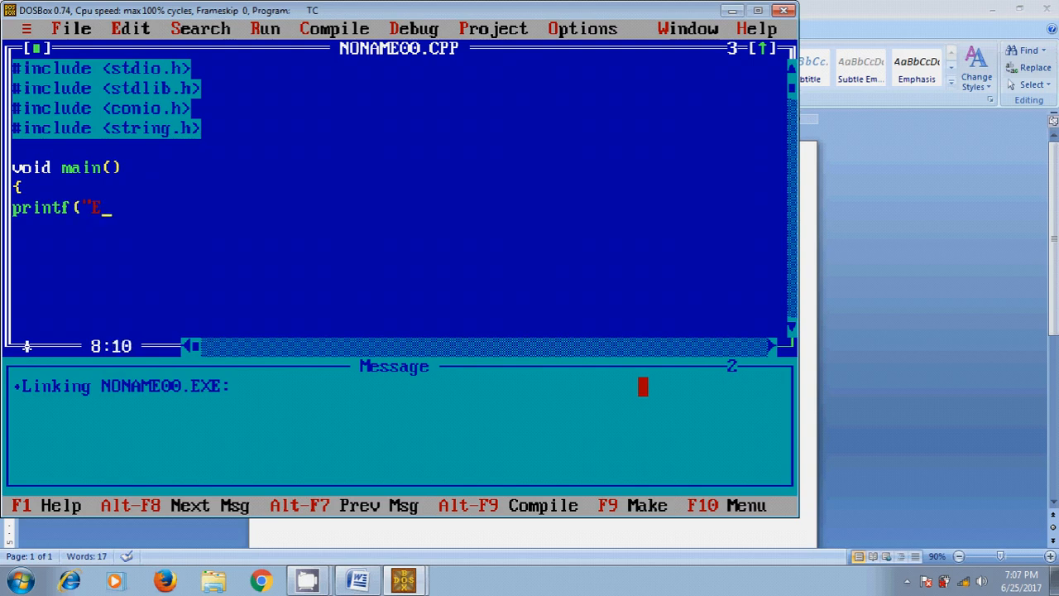
type("nter no")
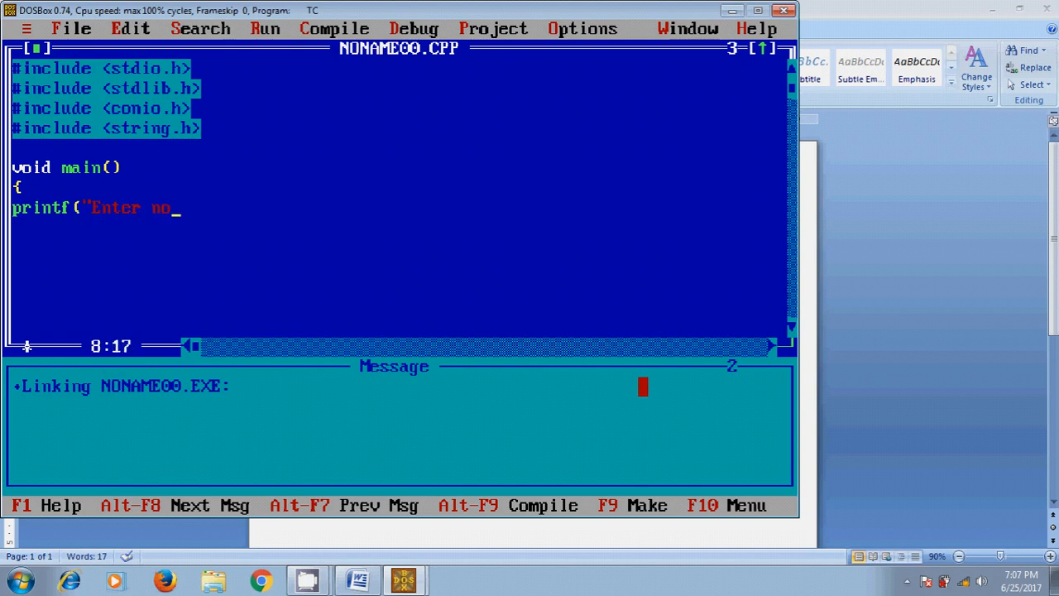
type(":\");")
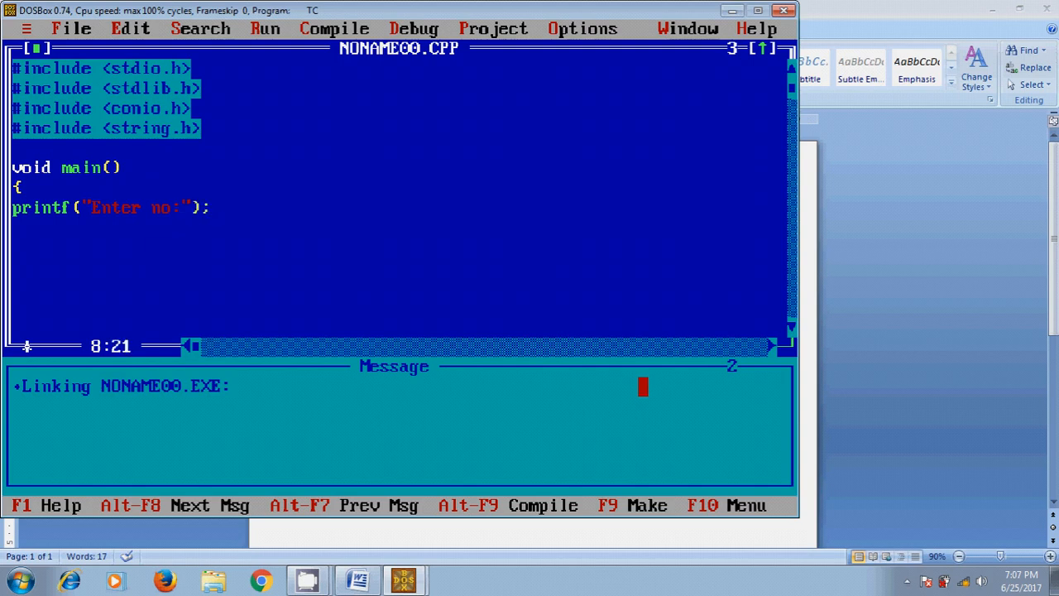
Step: Begin the scanf('%d', statement that reads the number
type("sca")
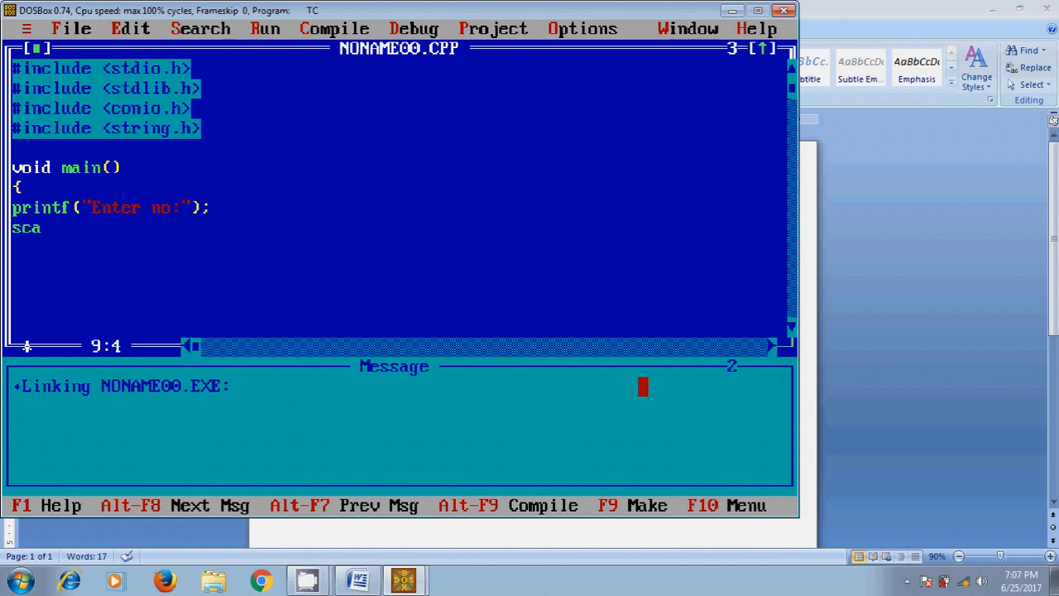
type("nf(")
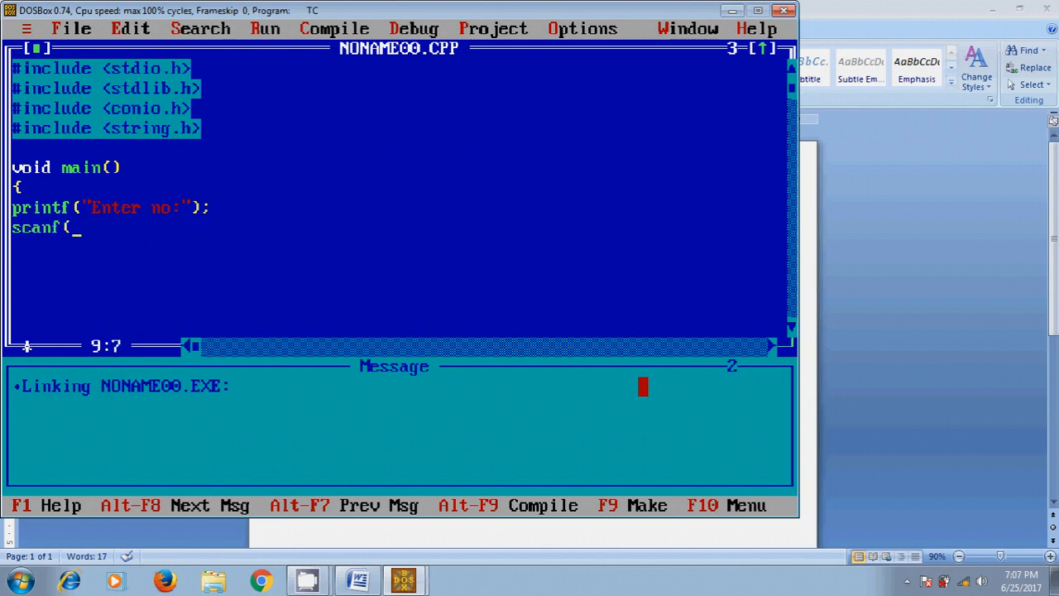
type("\"%d")
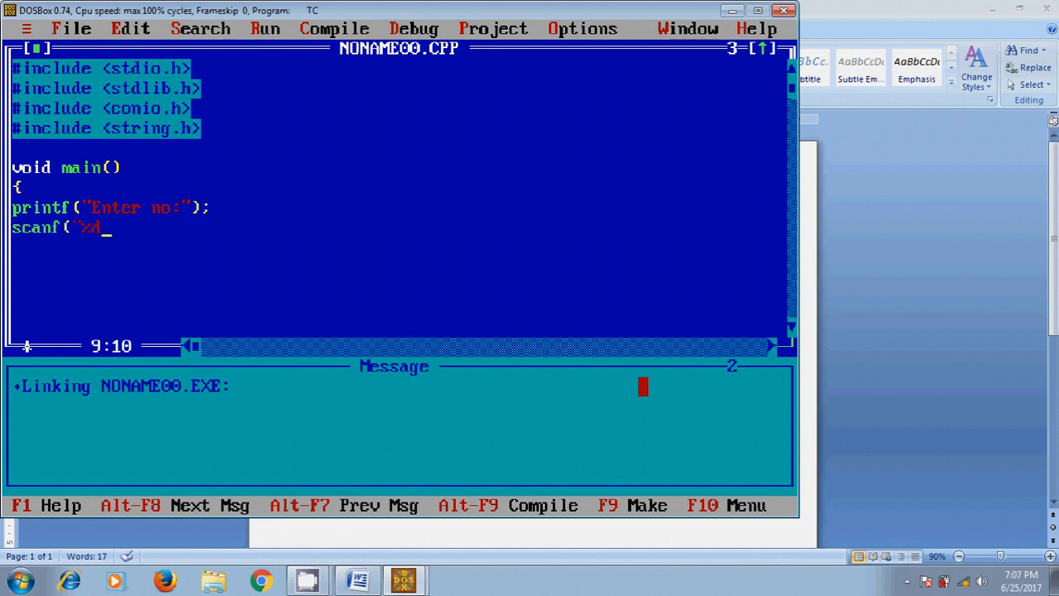
type("\",")
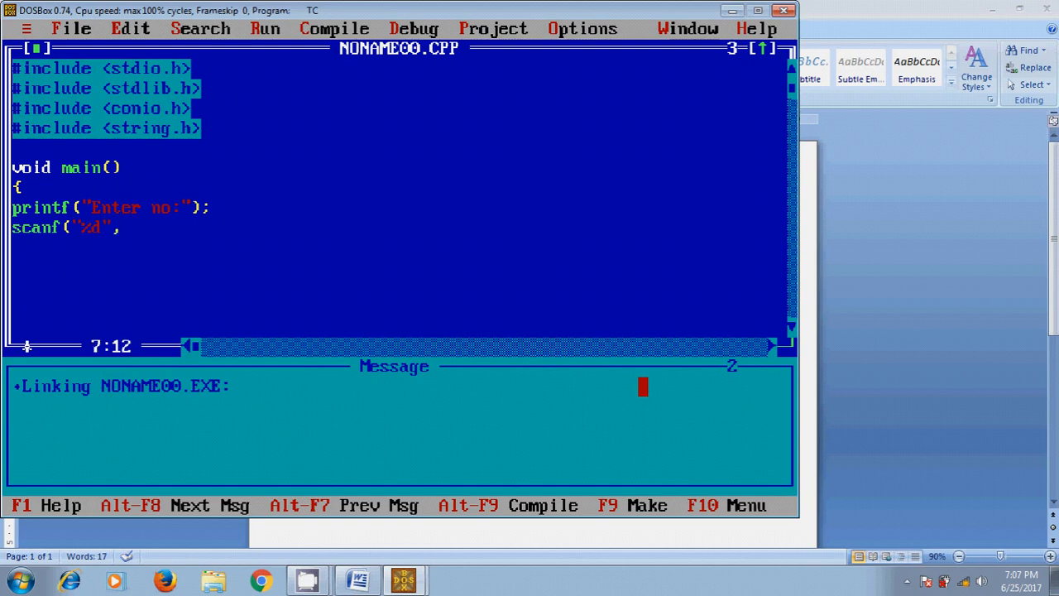
Step: Declare int n,i, add clrscr(), and complete scanf with &n);
type("int n")
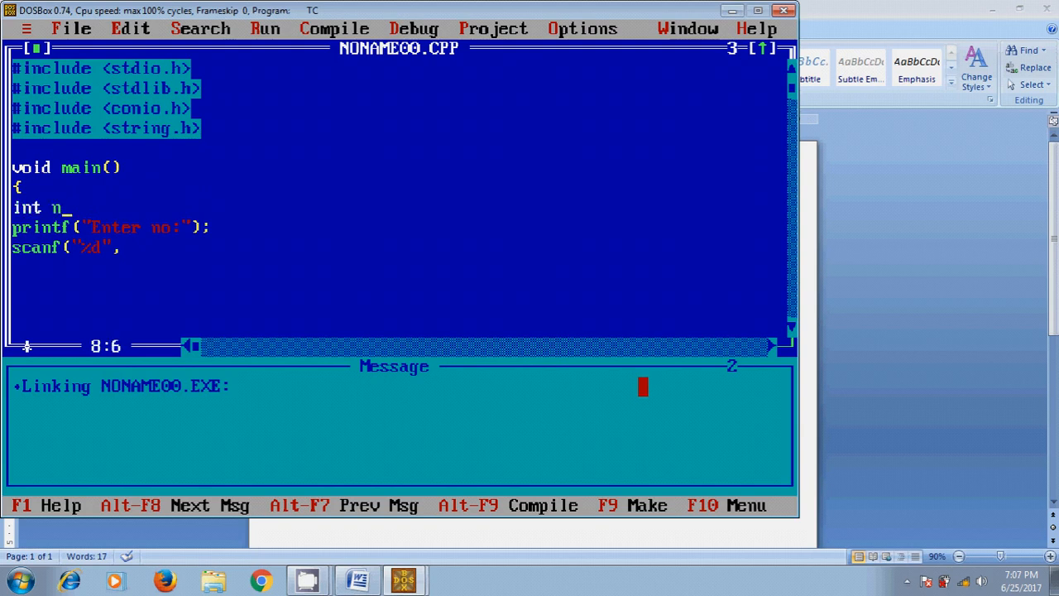
type(",")
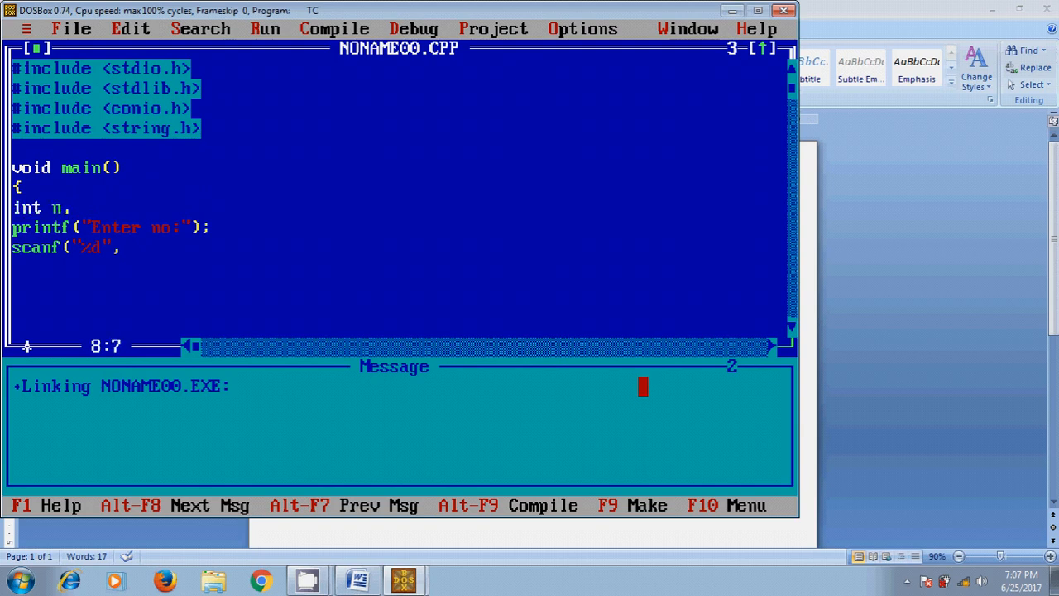
type(",i;")
type("clrscr();")
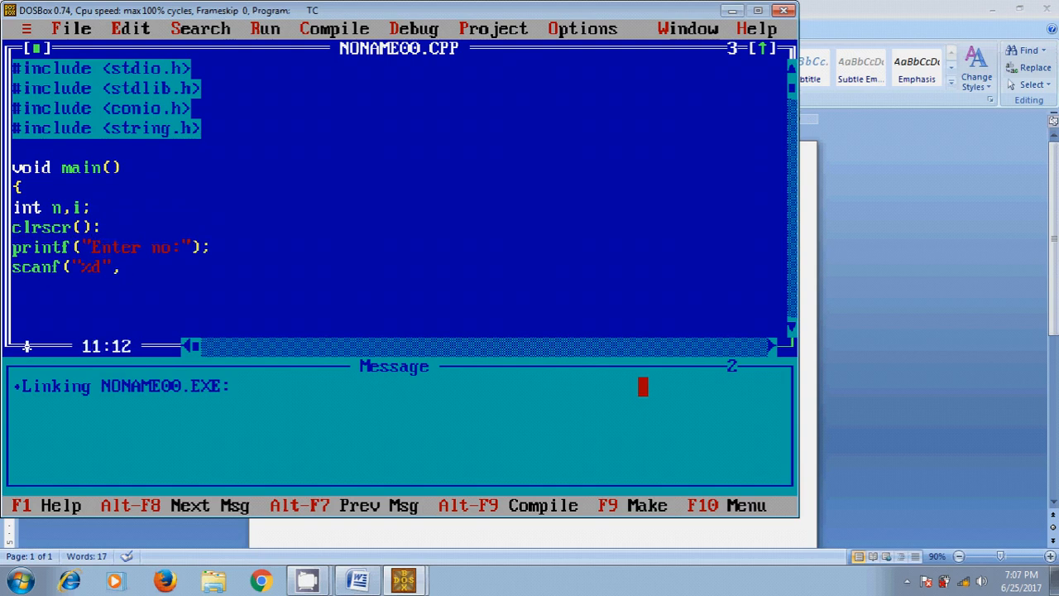
type("&n")
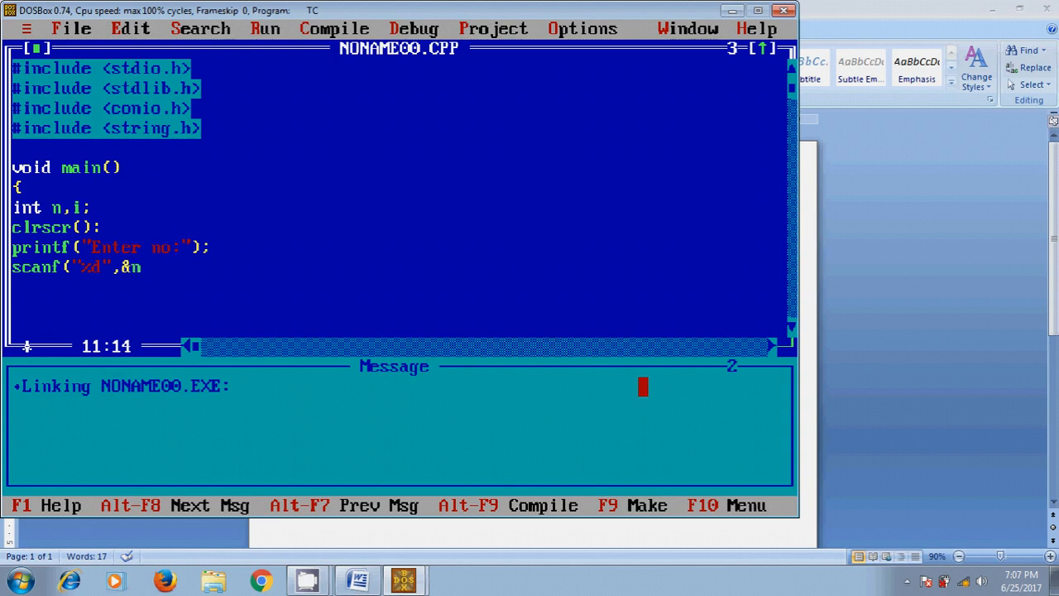
type(");")
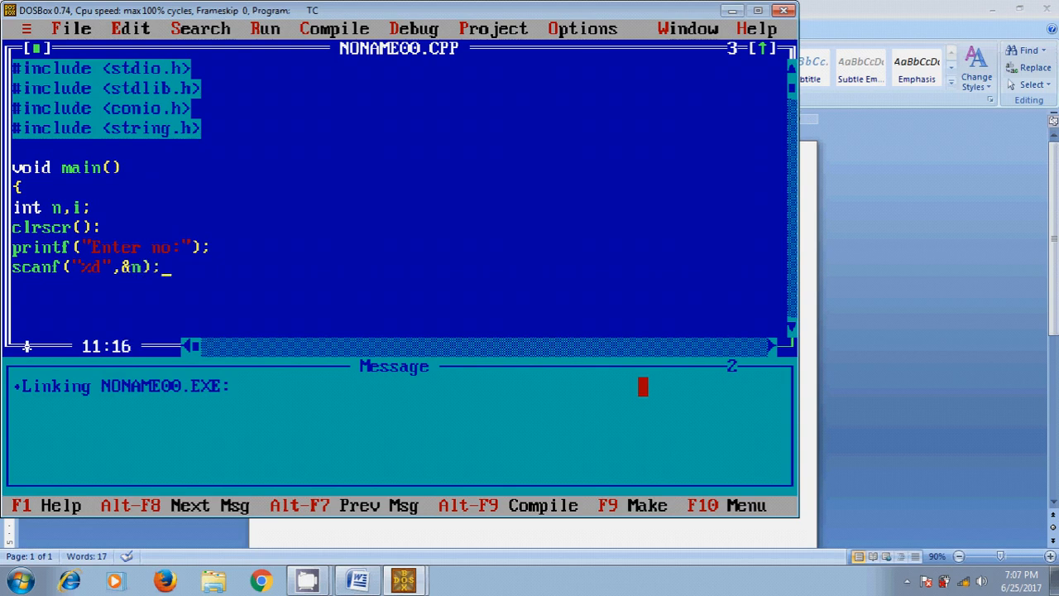
mouse_move(965, 339)
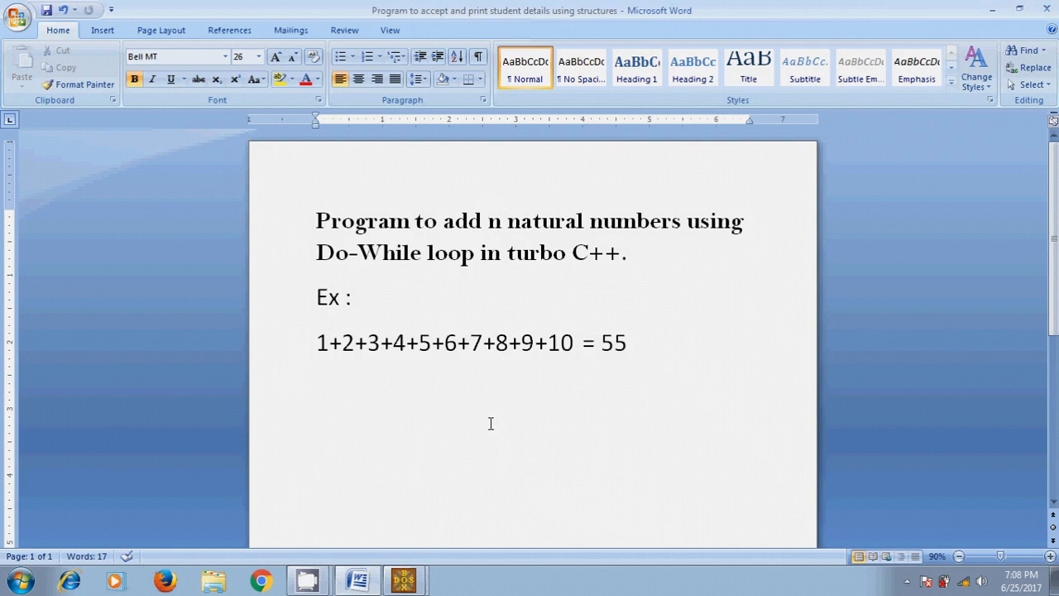
left_click(405, 578)
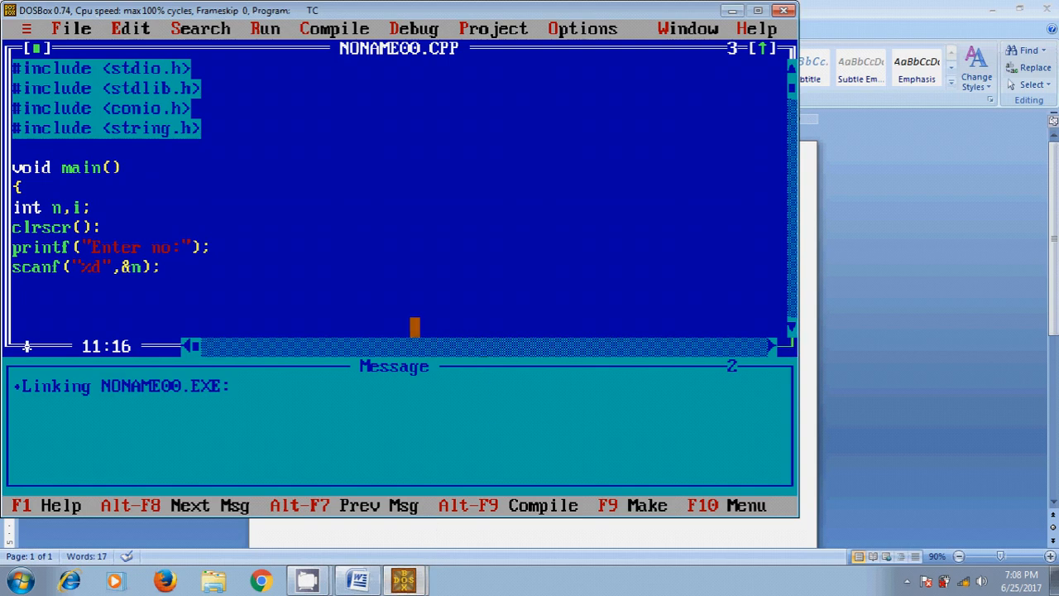
Step: Initialise i=1 and sum=0 and start the do loop adding i to sum
type("i=")
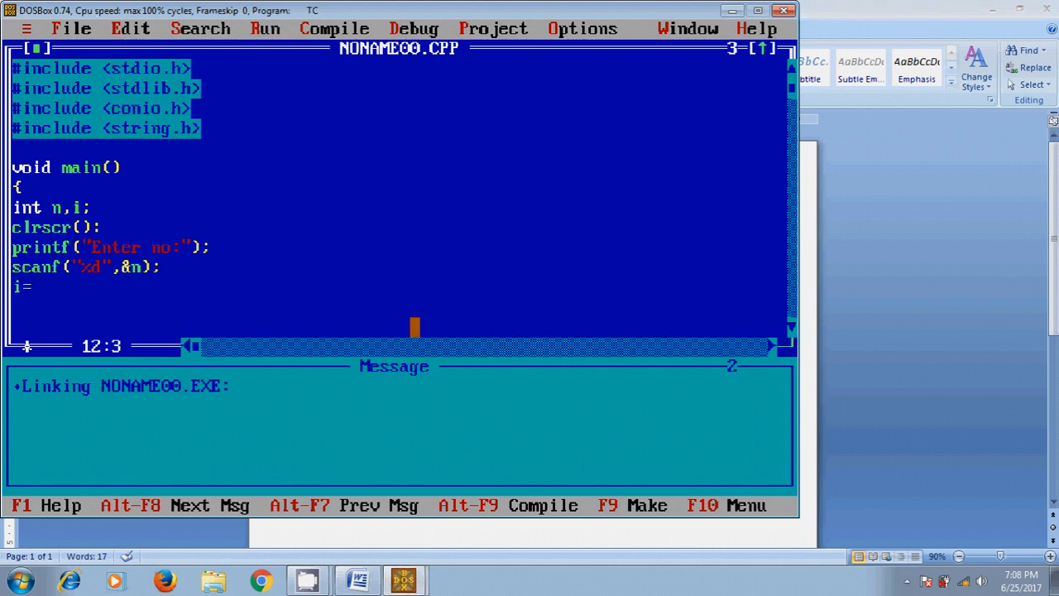
type("1")
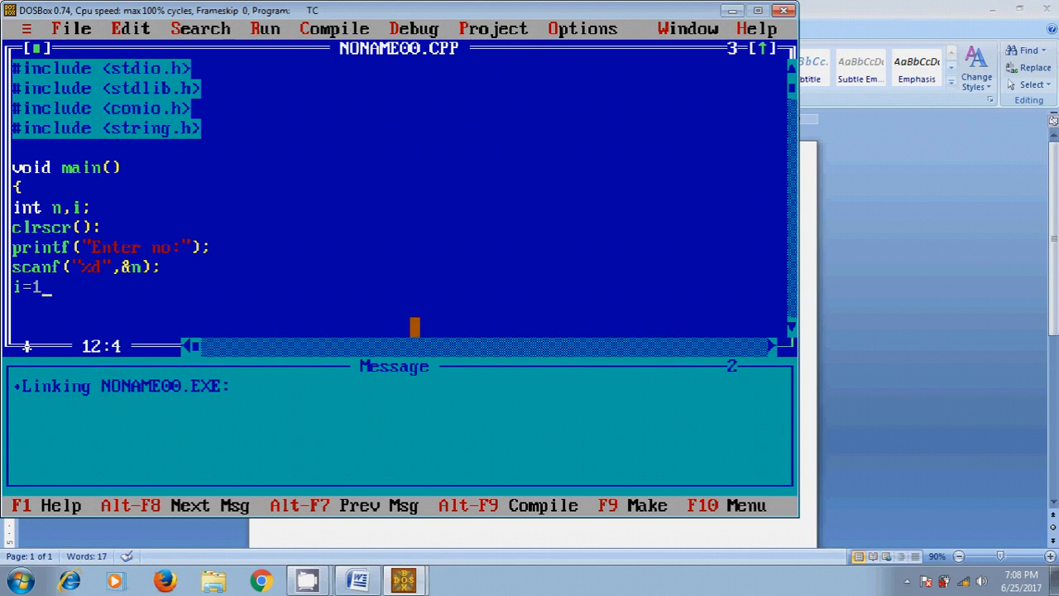
type(";")
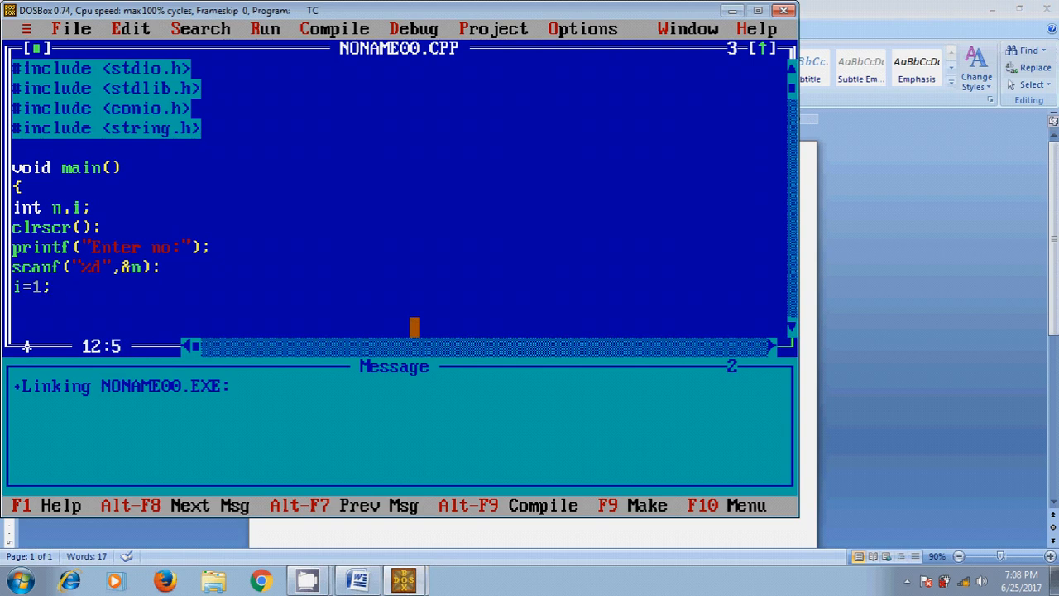
type("do")
type("{")
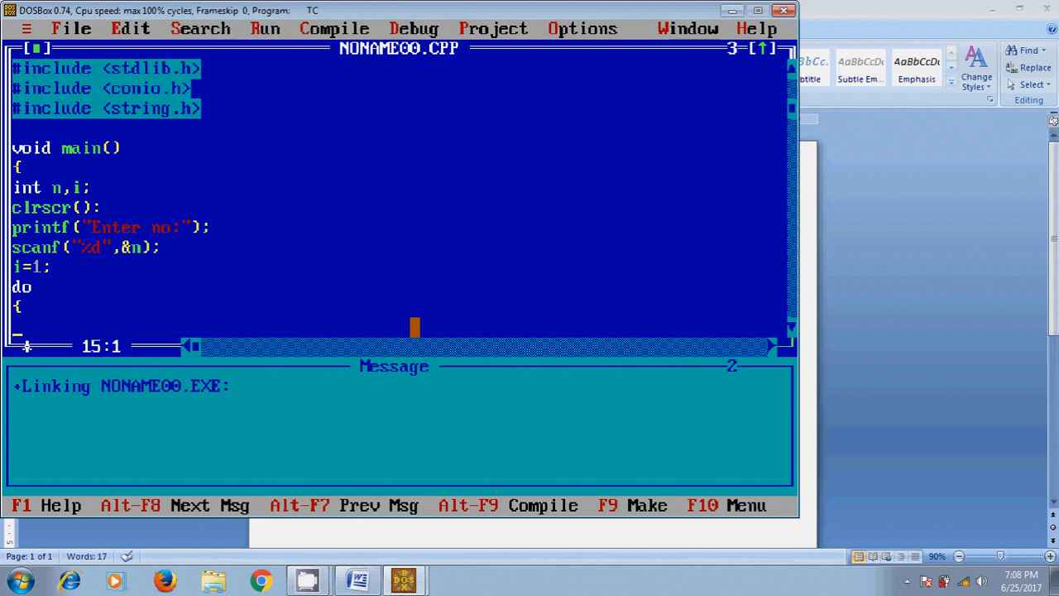
type("sum")
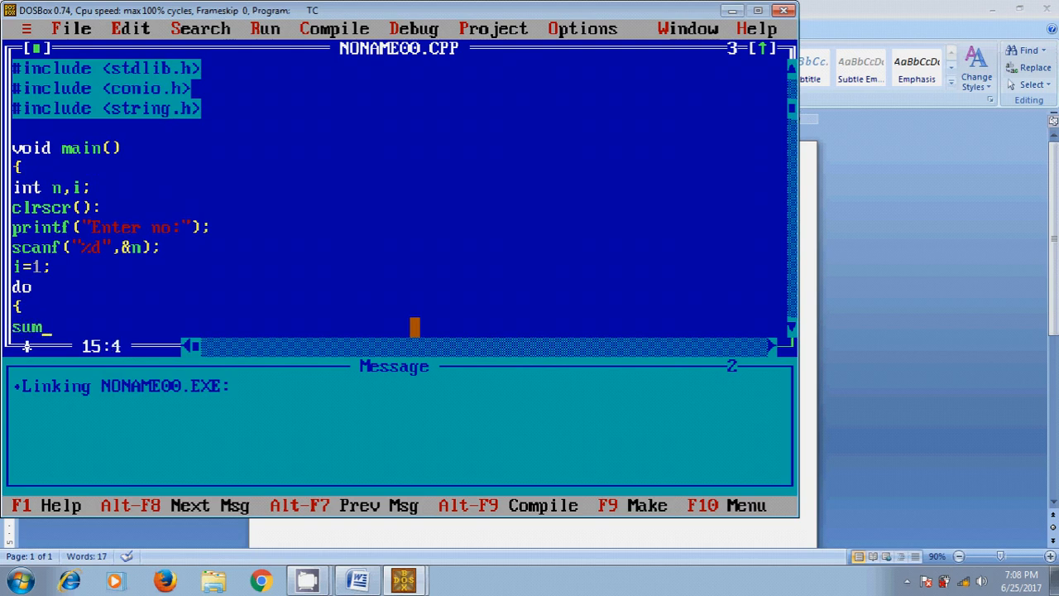
type("=")
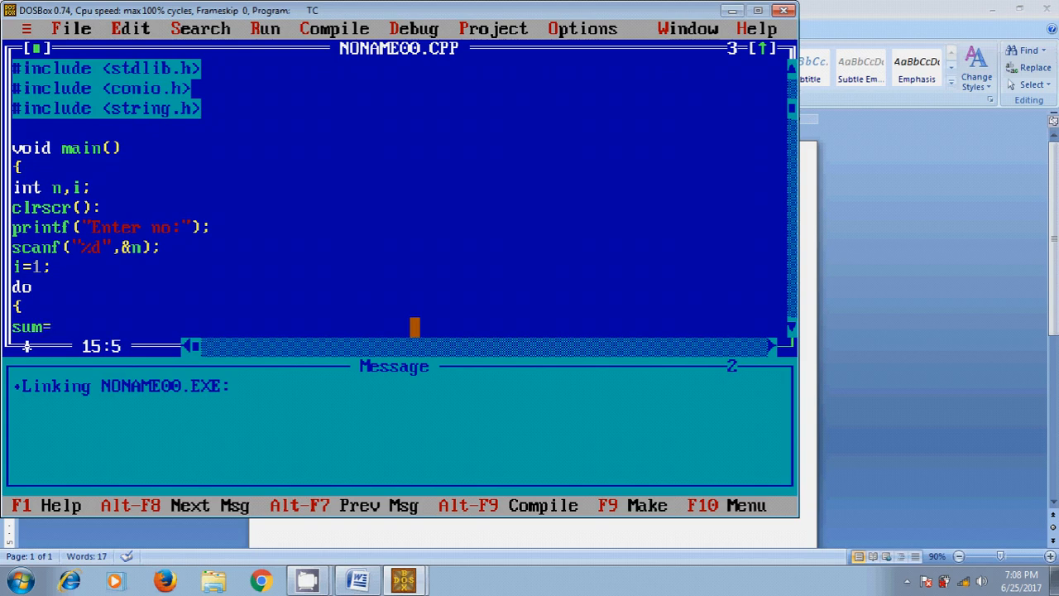
type("i")
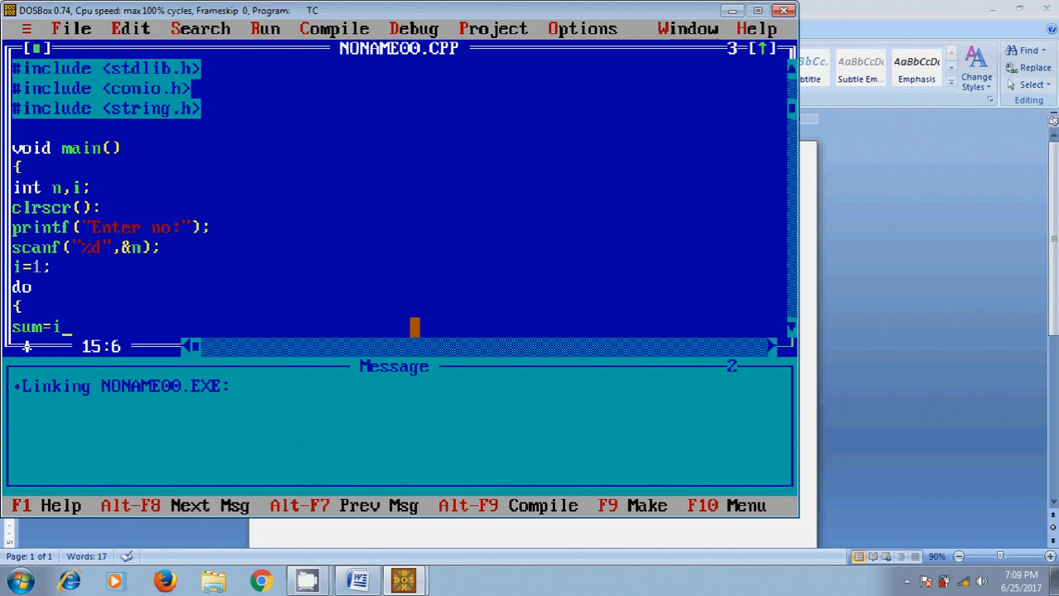
type(";")
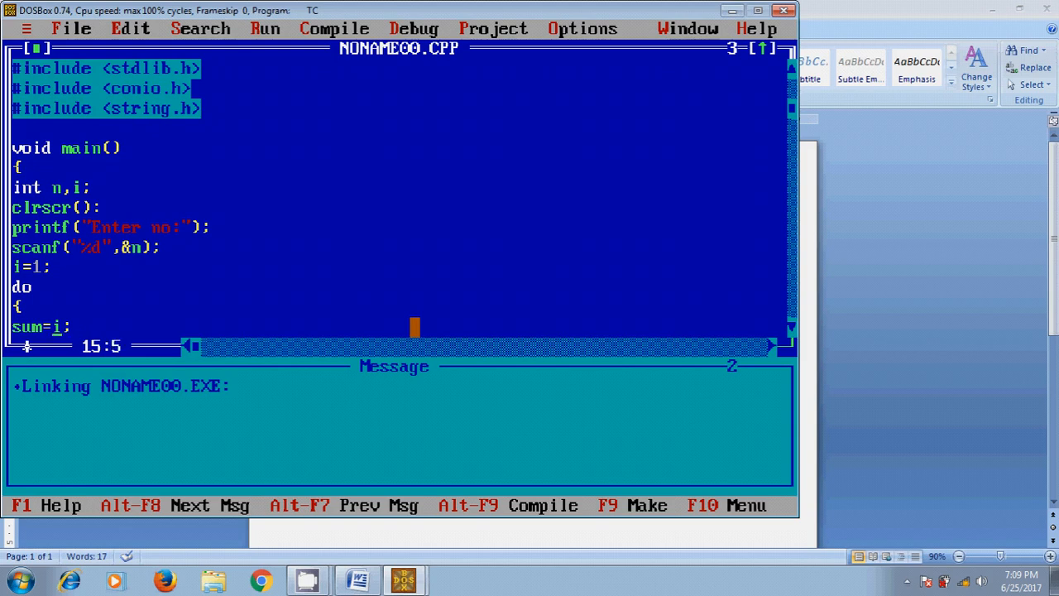
type("sum")
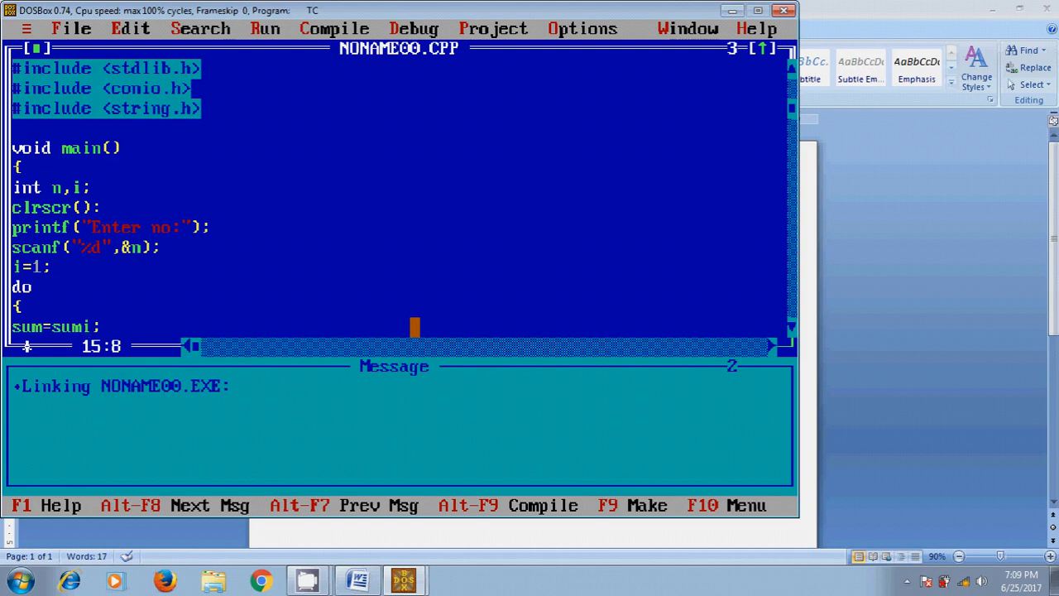
type("+")
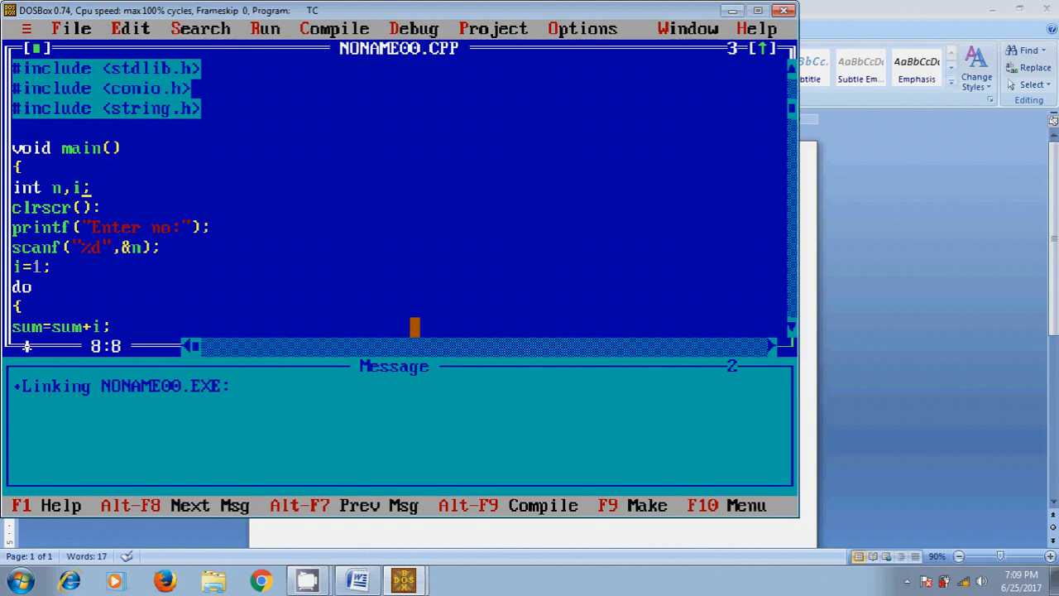
type("sum")
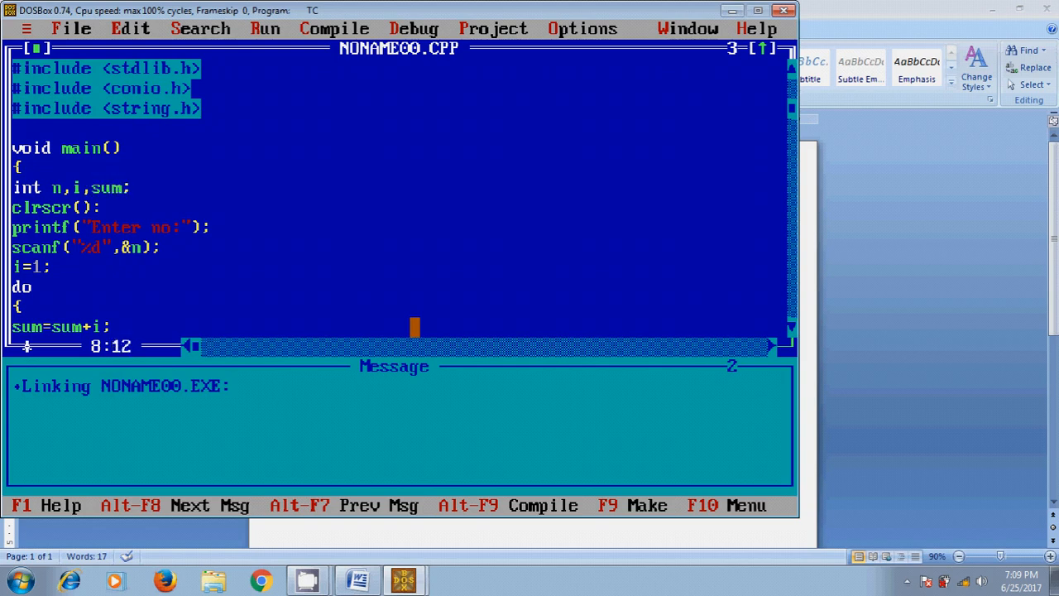
type("=0")
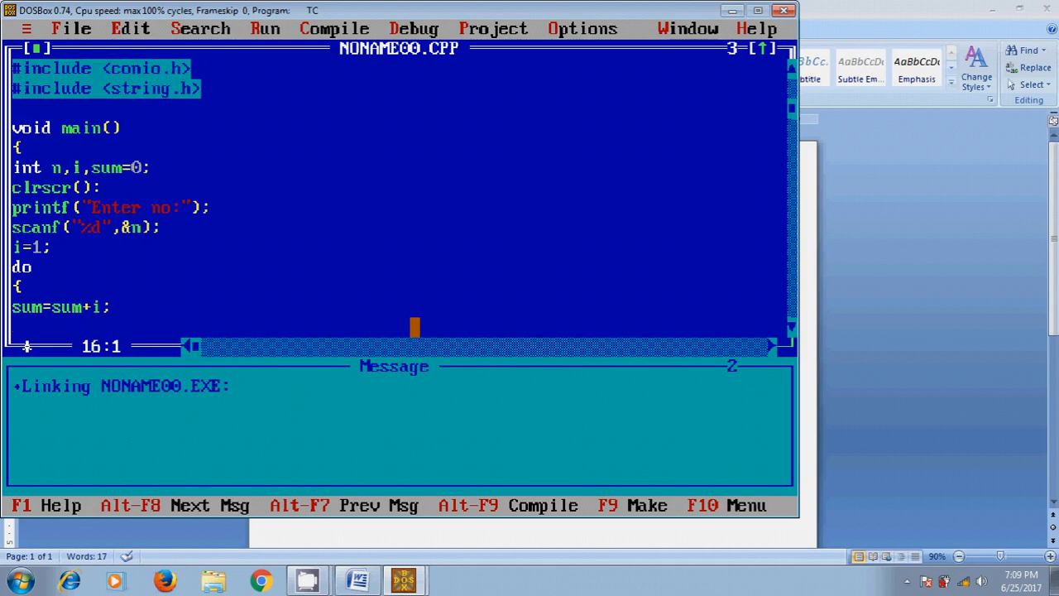
Step: Increment i with i++; and close the loop with while(i<=n);
type("i++")
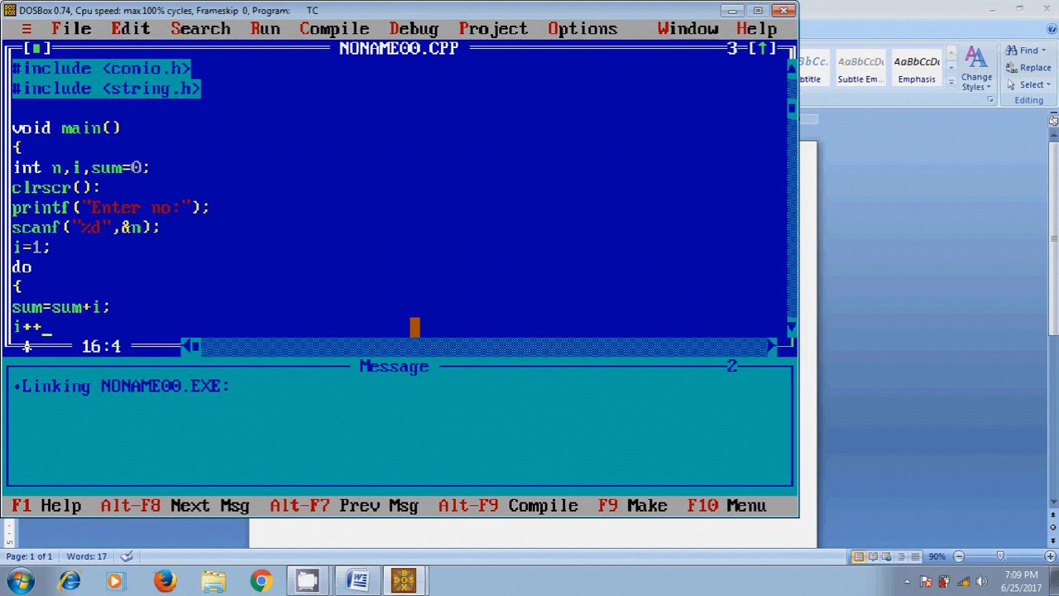
type(");")
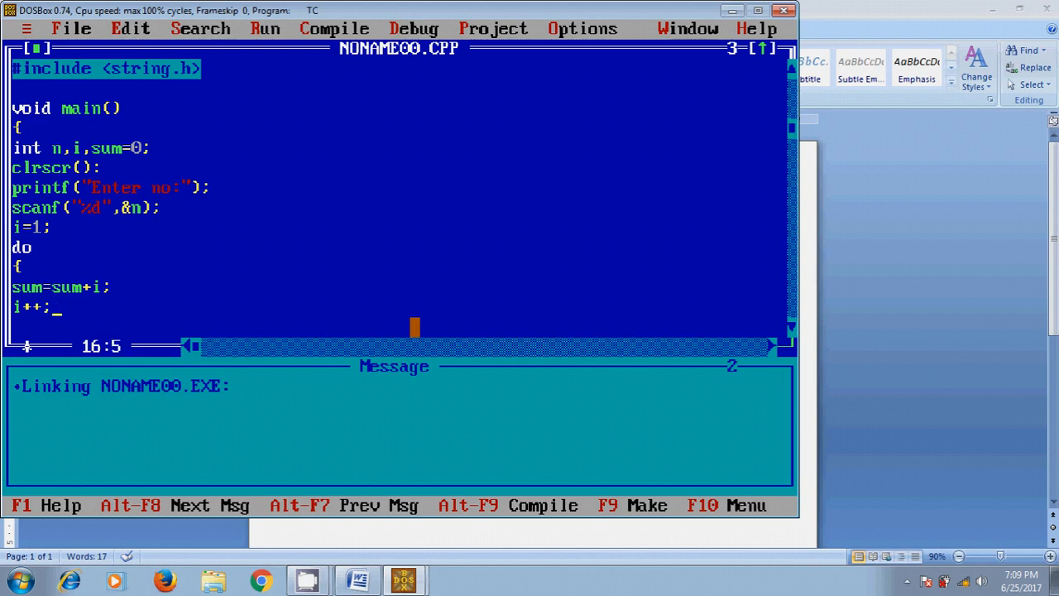
type("}")
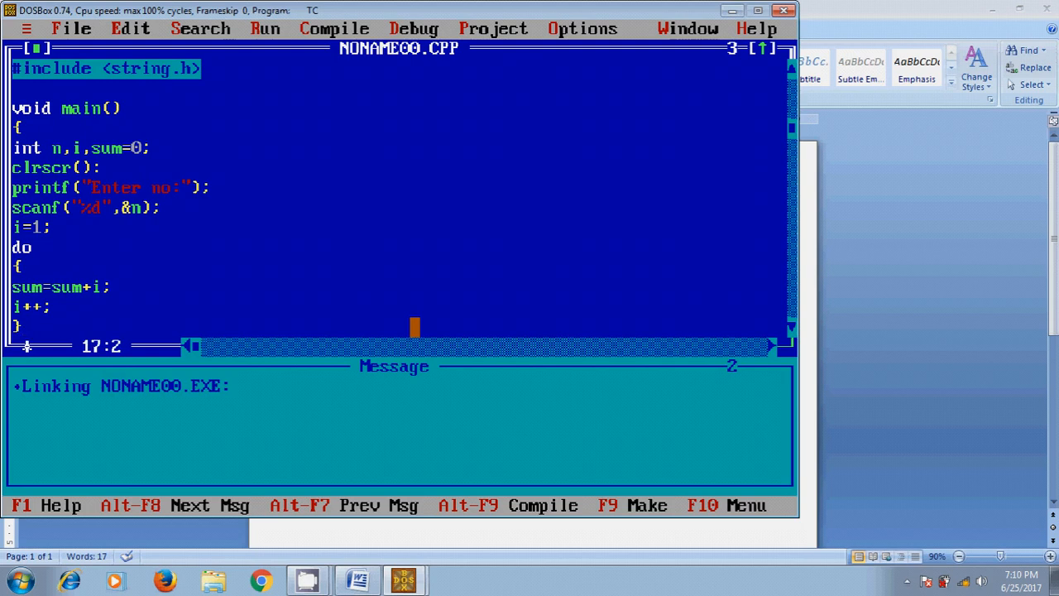
type("whi")
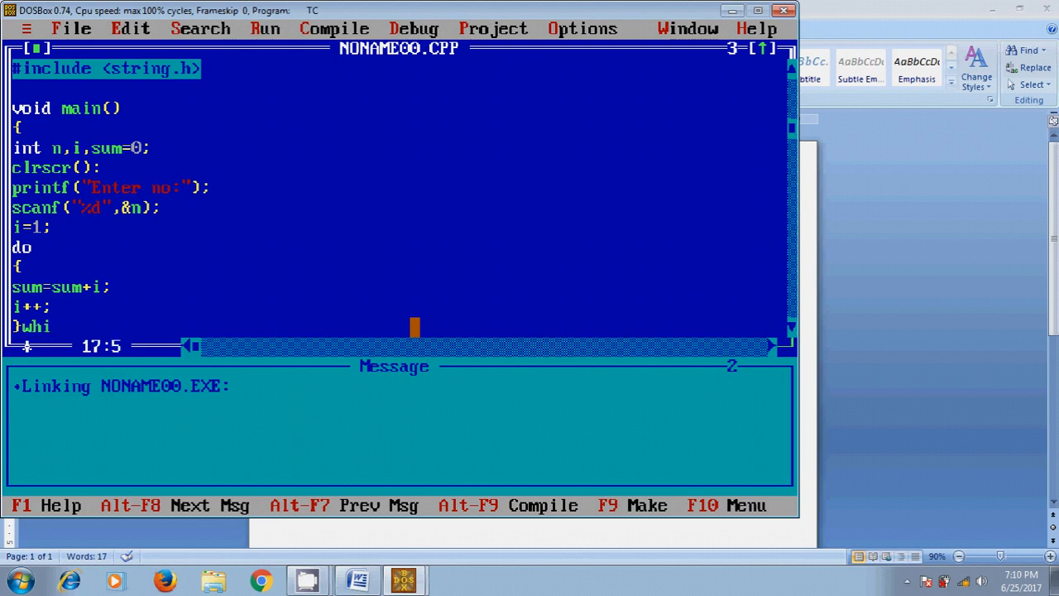
type("le")
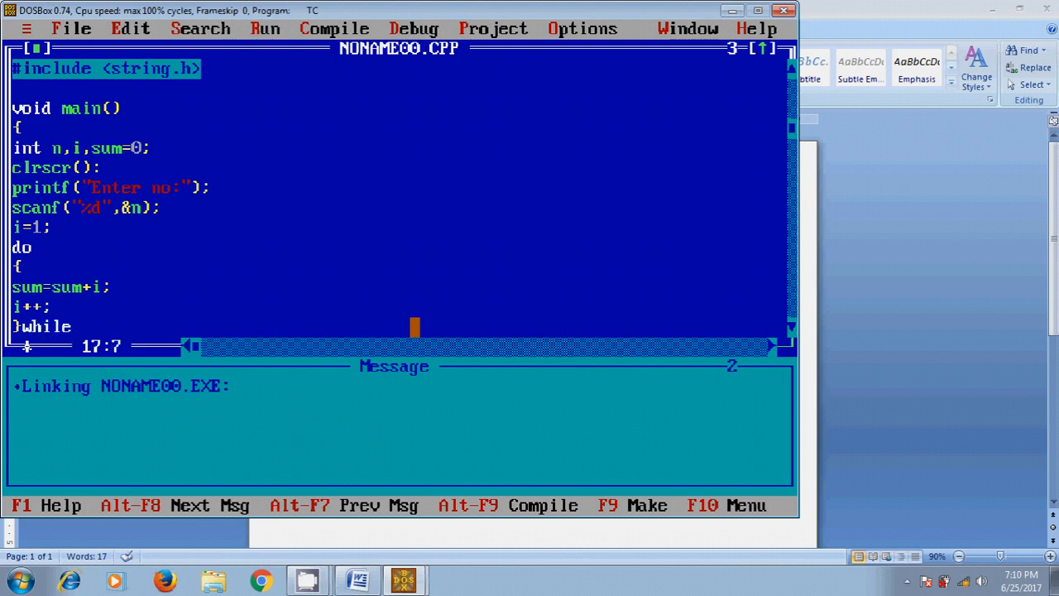
type("(I")
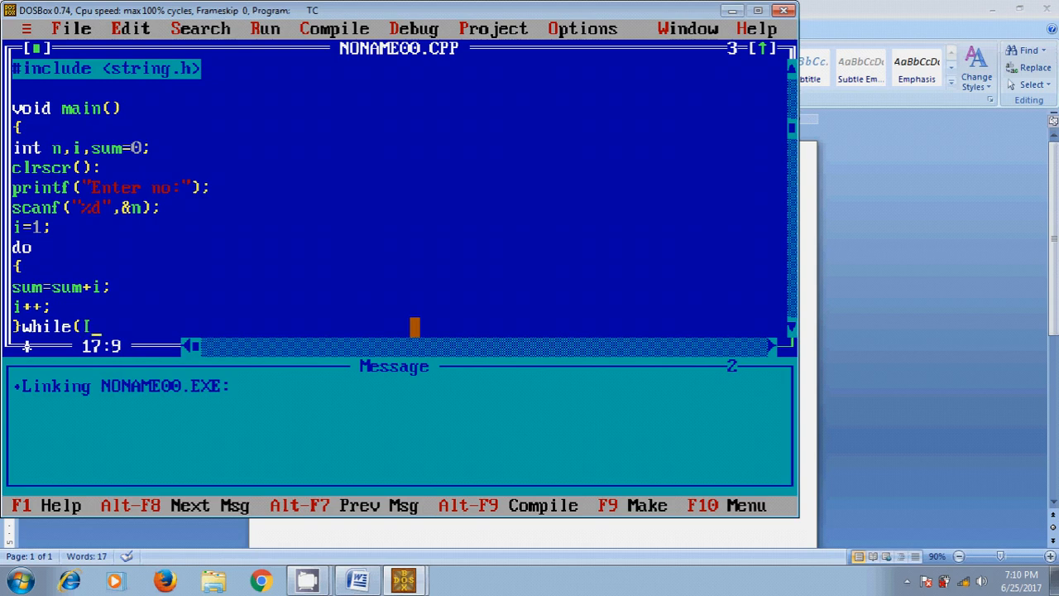
type("i")
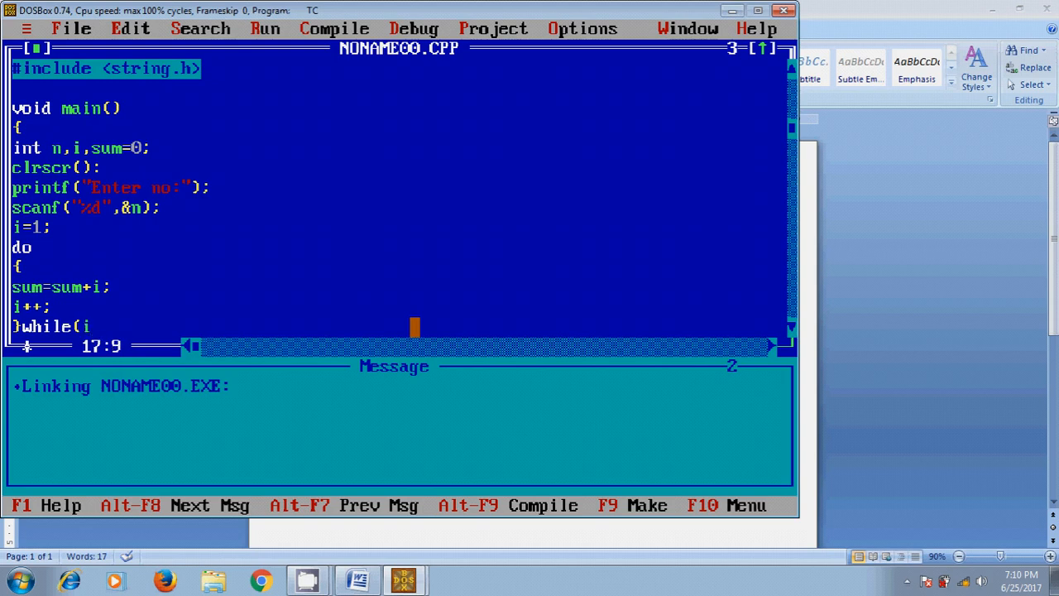
type("<=n")
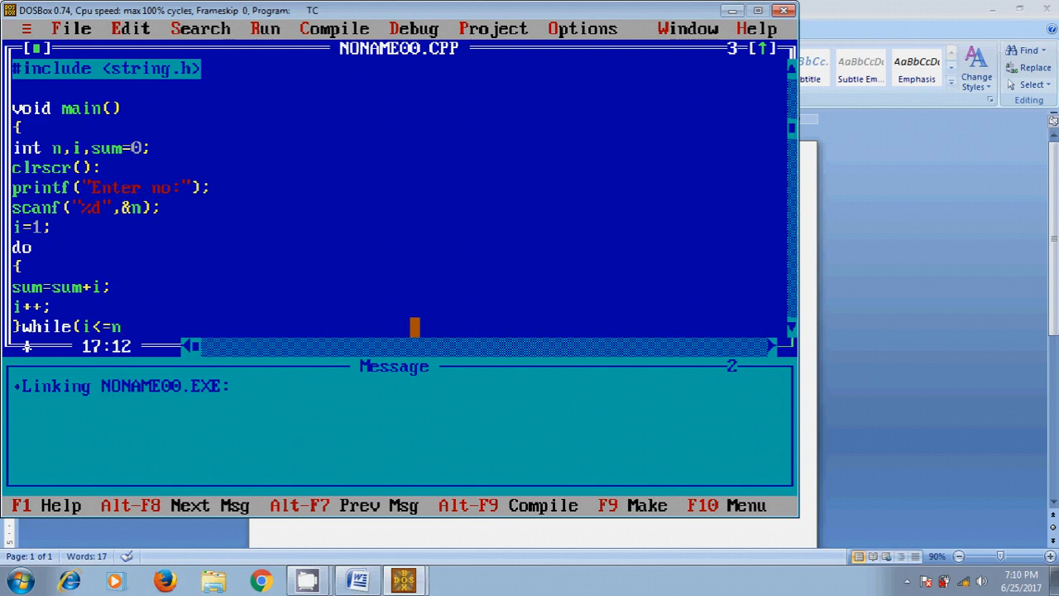
type(");")
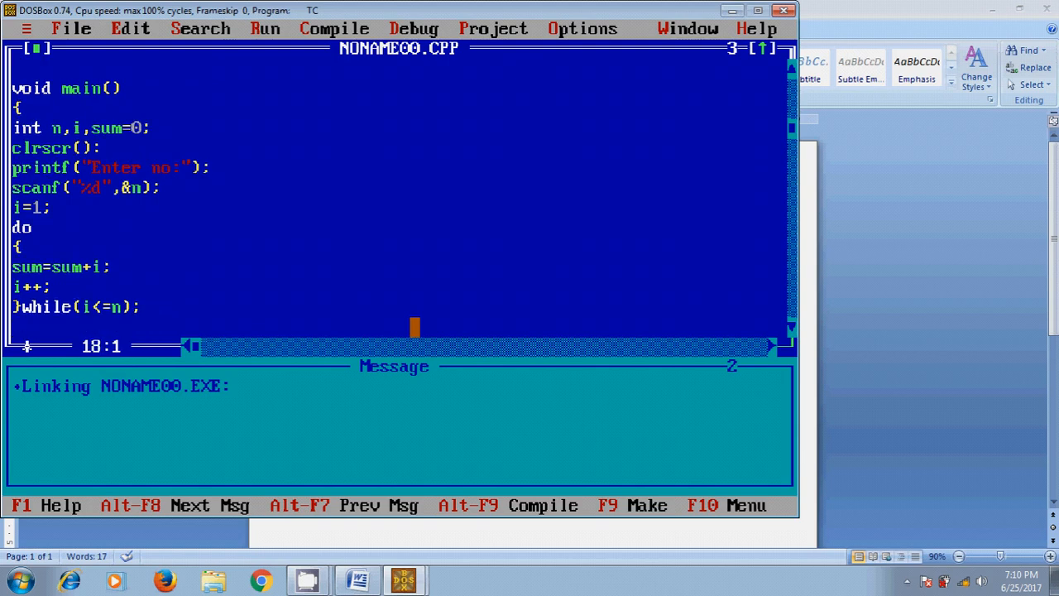
Step: Print the sum with a 'sum:%d' printf, add getch();, and compile with Alt+F9
type("printf")
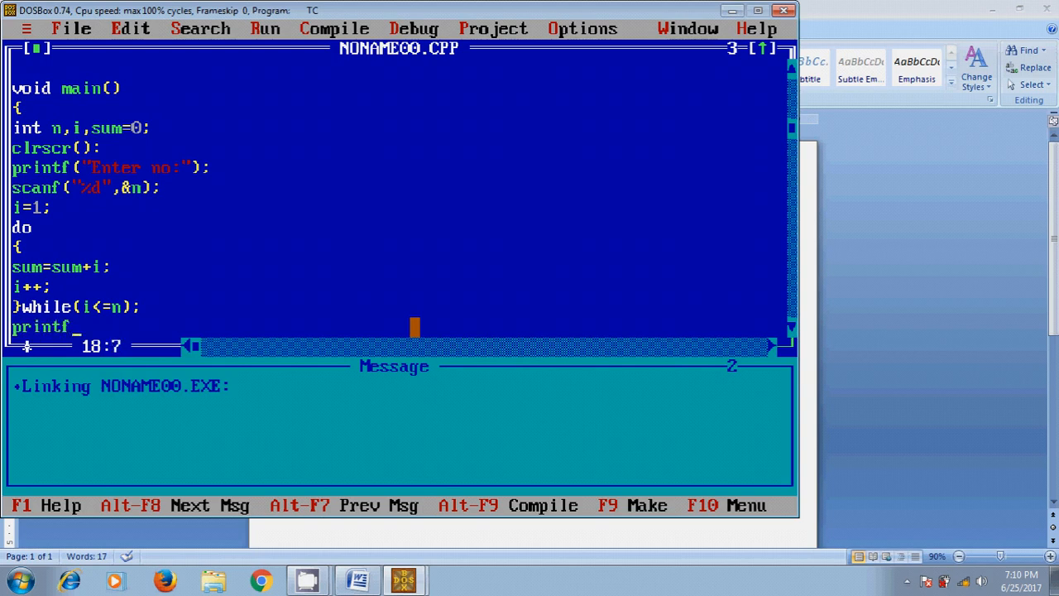
type("(")
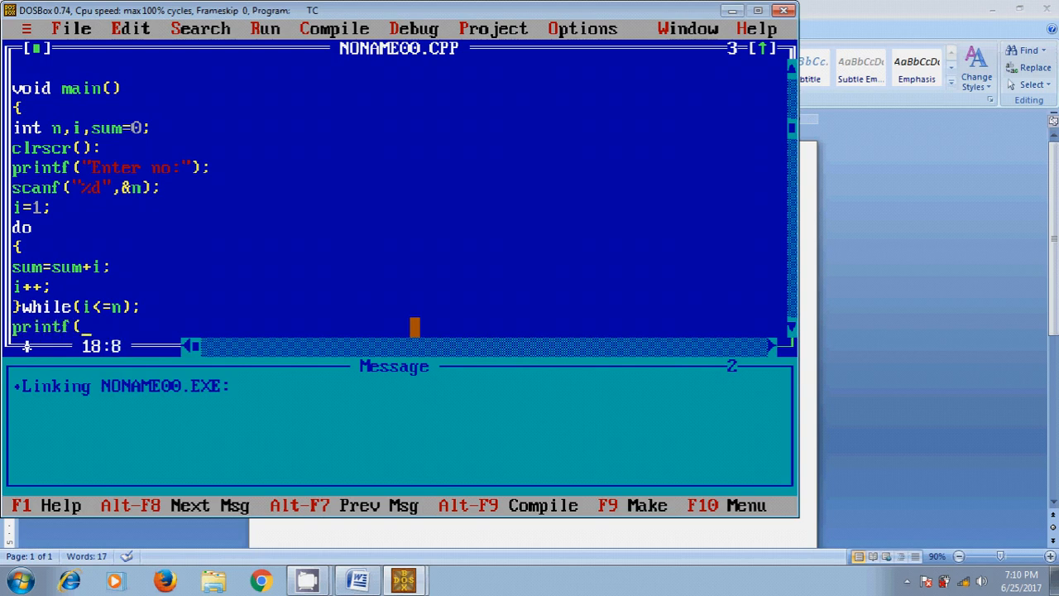
type("\"\\\"\"")
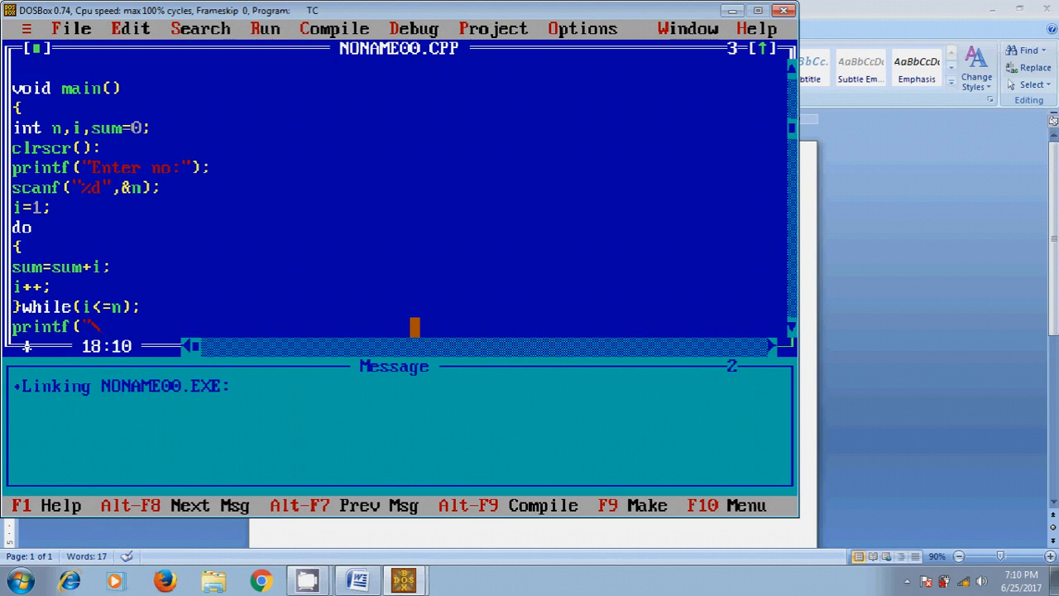
type("\\n")
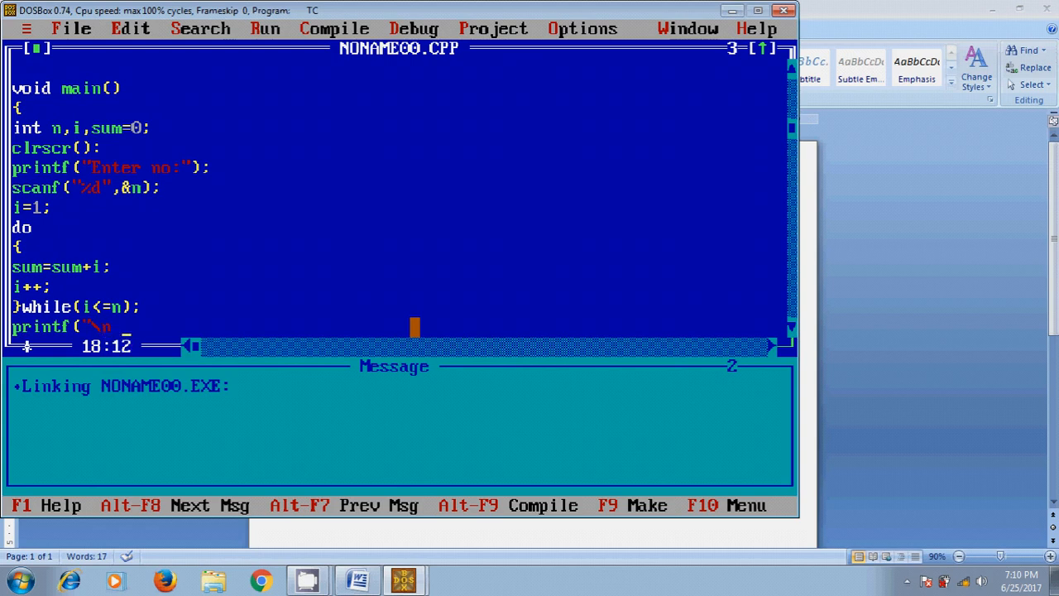
type("sum:")
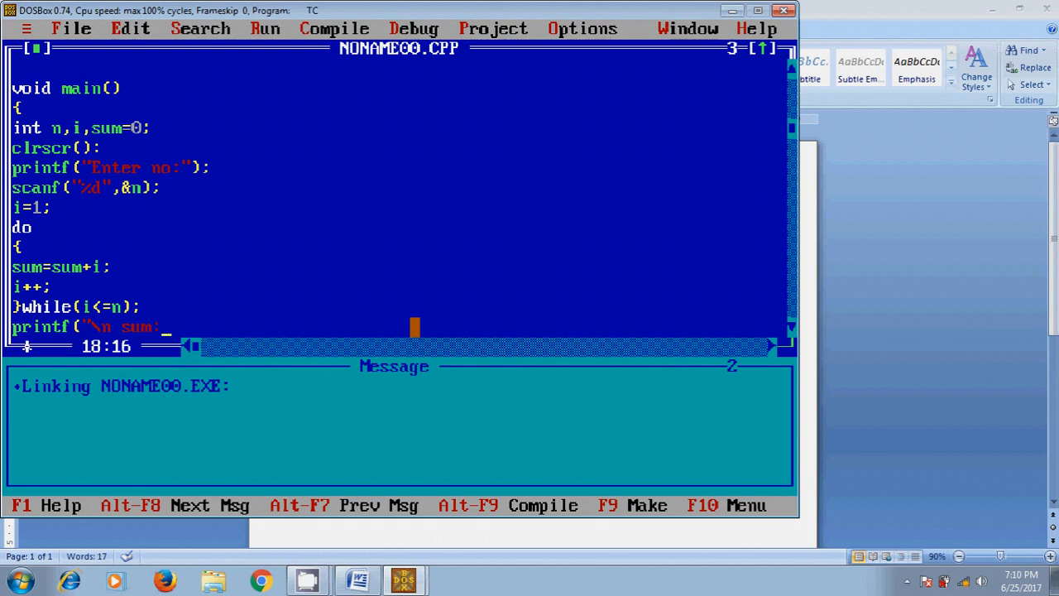
type("%d\"")
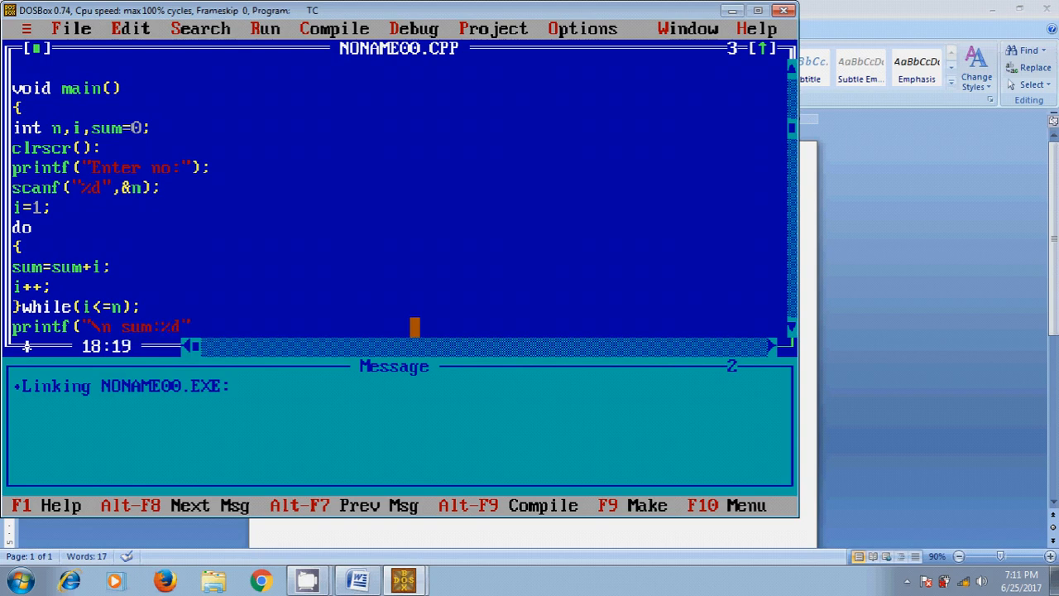
type(",sum")
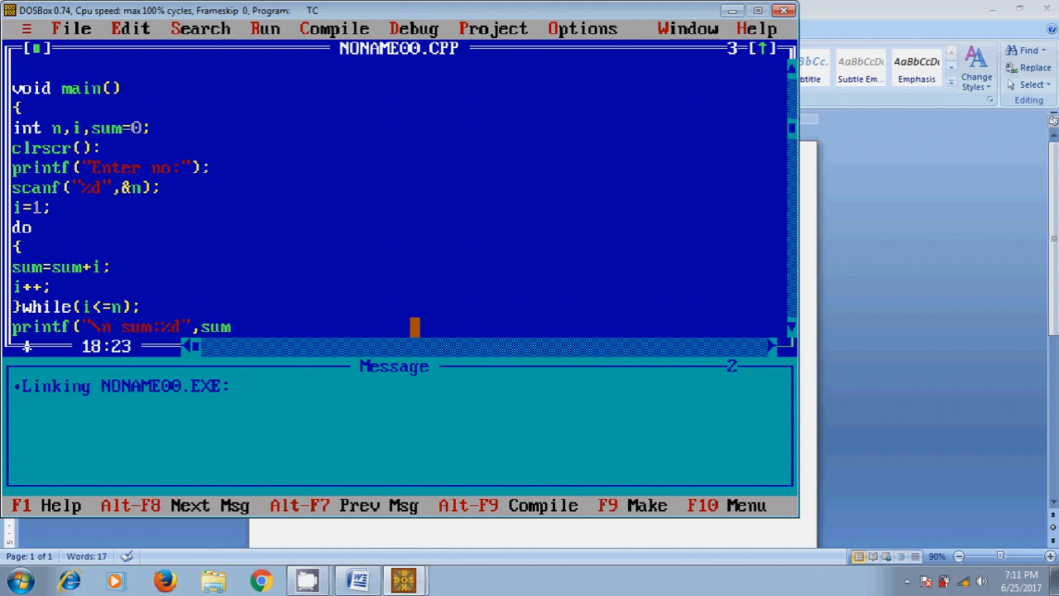
type(");")
type("g")
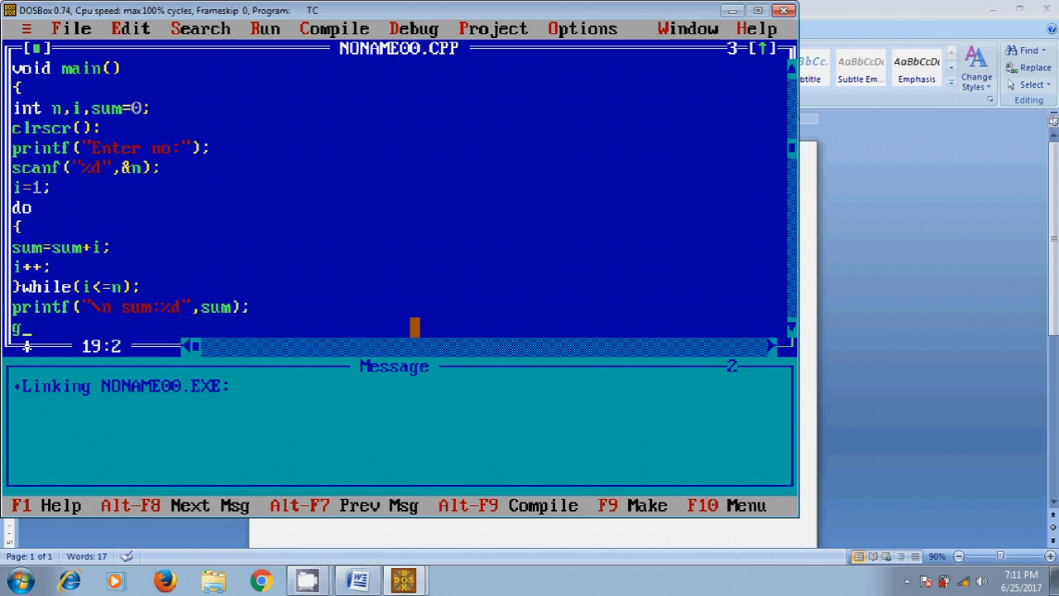
type("etch();")
type("}")
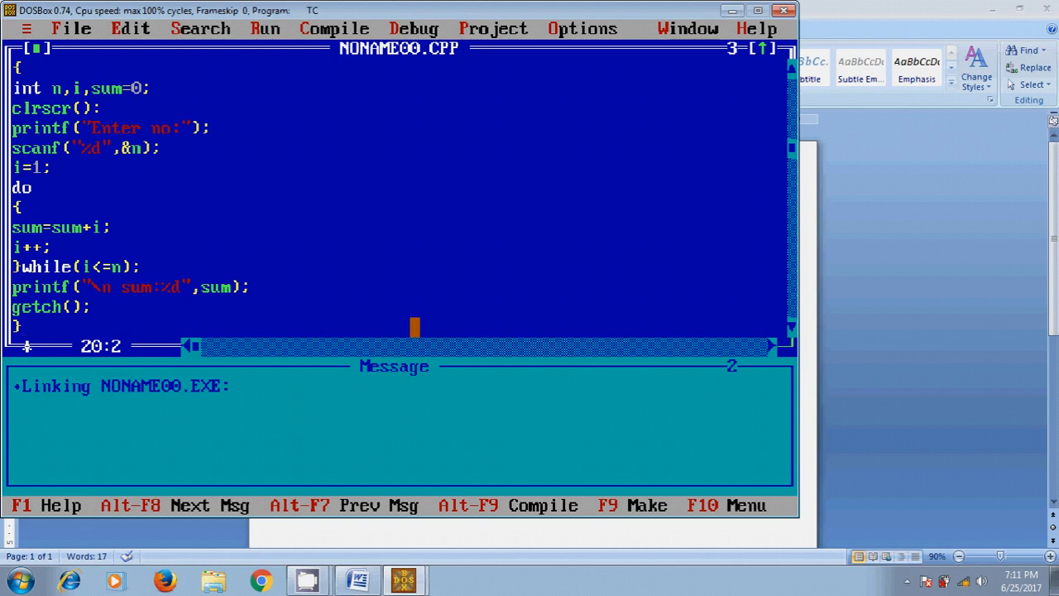
key("F9")
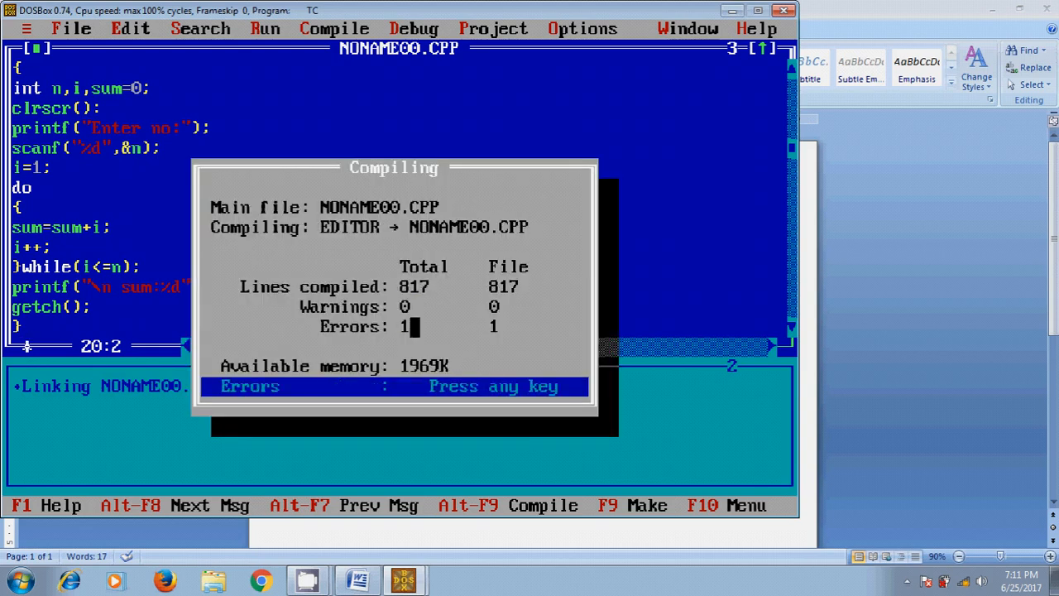
Step: Dismiss the compile error, recompile with 0 errors, and save the source file
key("enter")
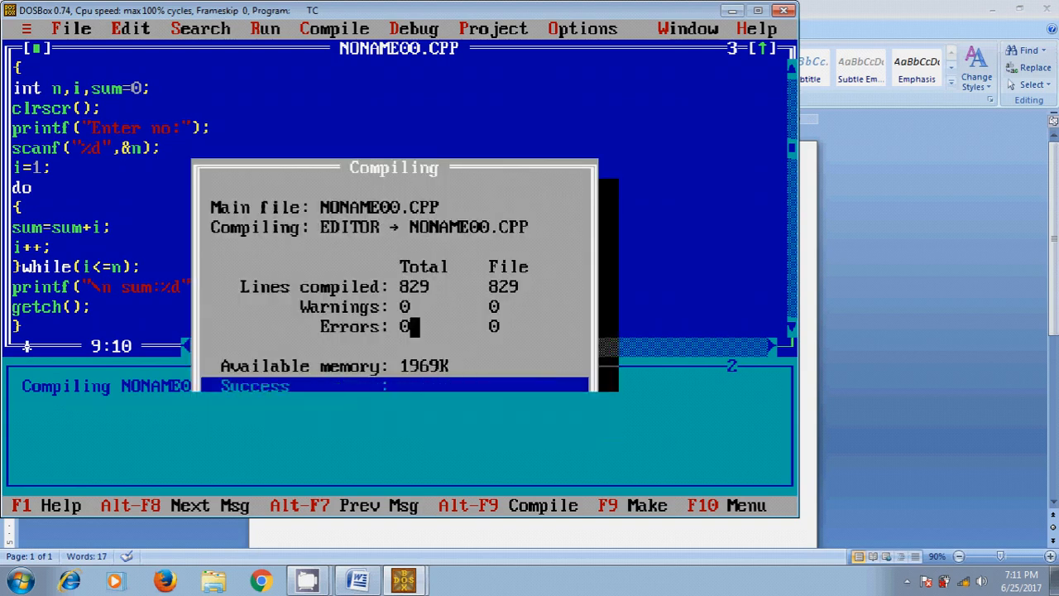
left_click(74, 29)
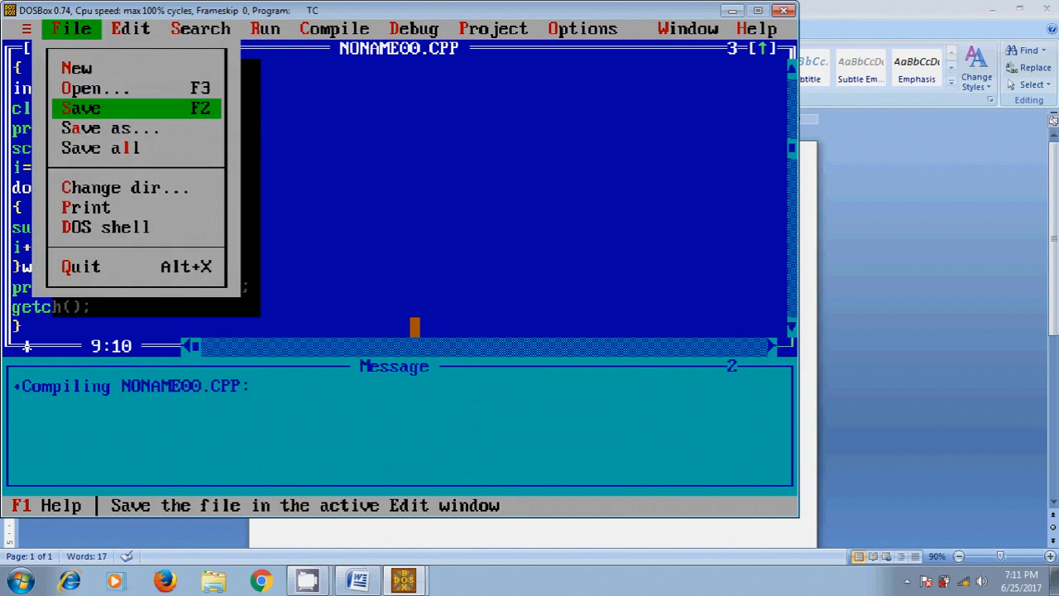
left_click(80, 107)
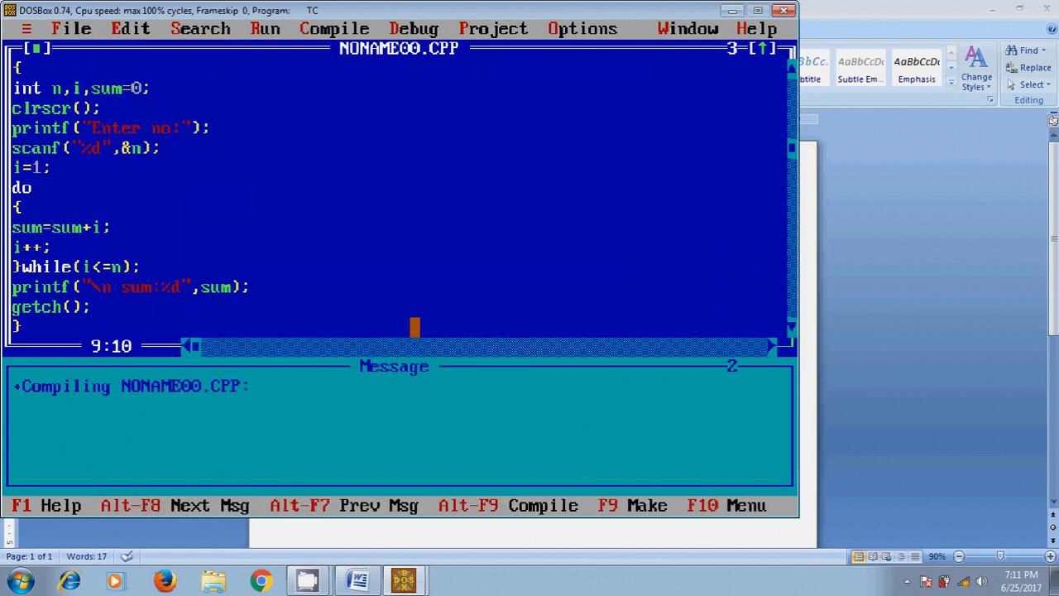
left_click(265, 28)
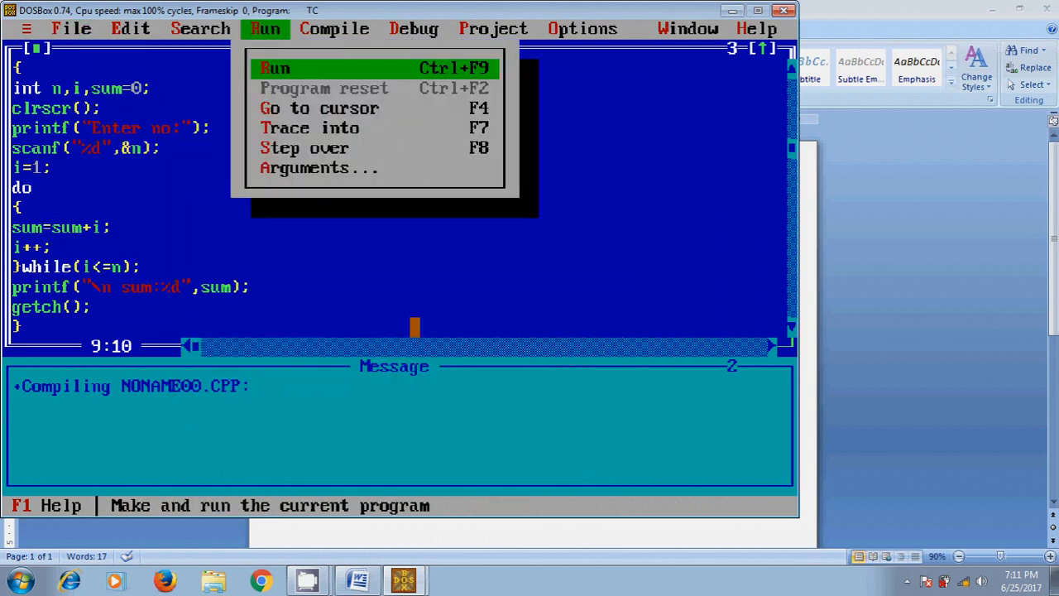
Step: Run the program with input 10 to get sum:55, then return to Word
left_click(274, 68)
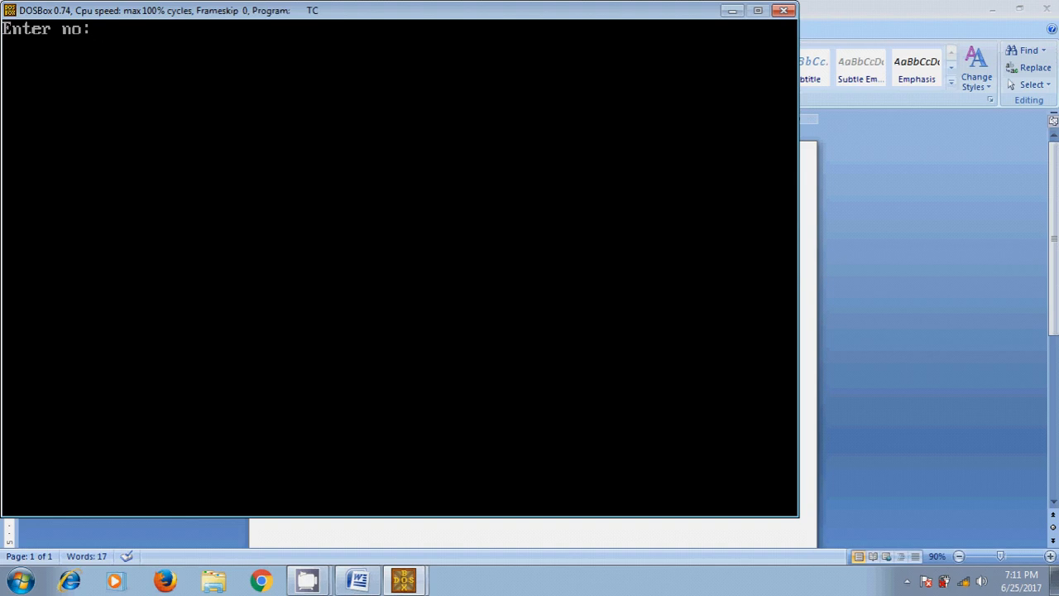
type("10")
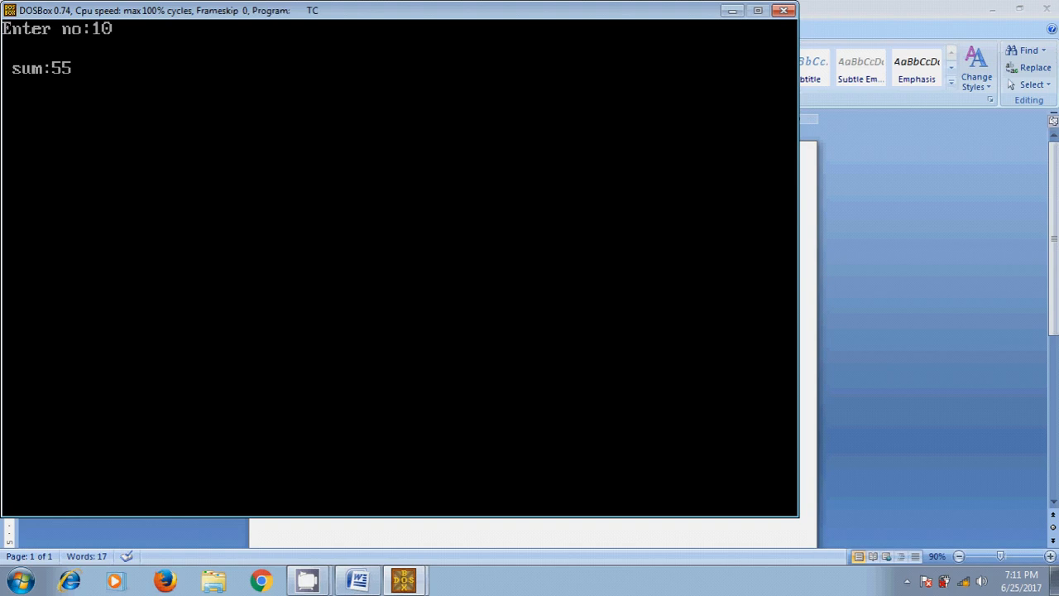
left_click(356, 580)
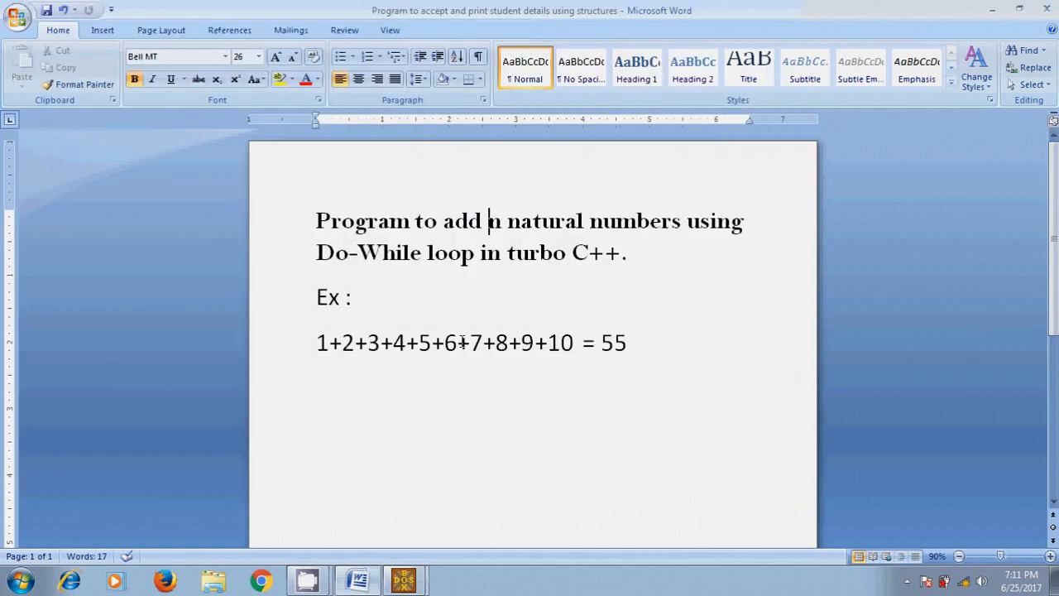
mouse_move(629, 375)
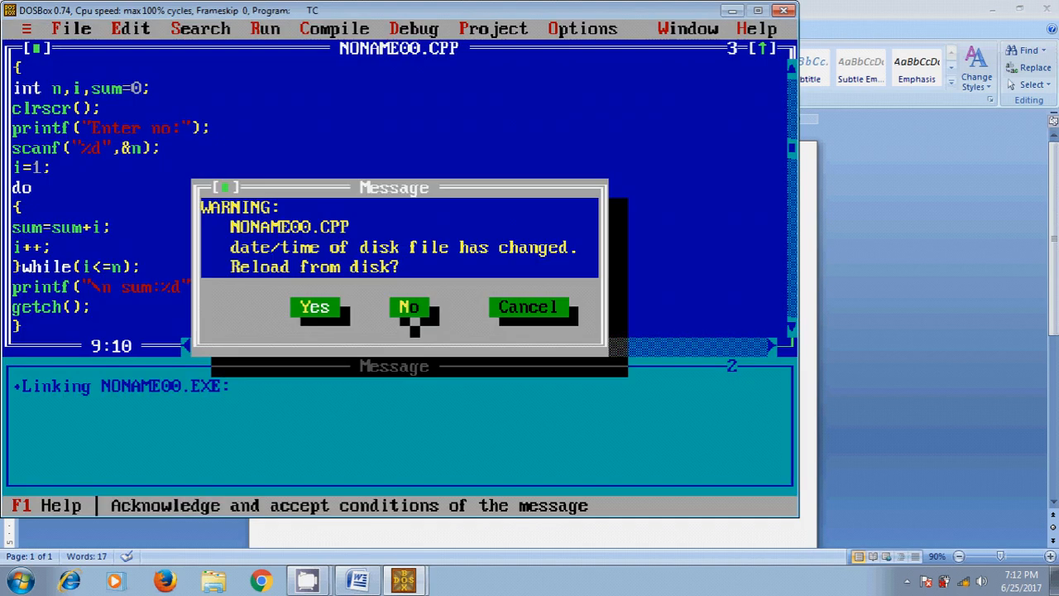
Step: Answer the file-changed-on-disk warning for NONAME00.CPP in Turbo C++
left_click(315, 307)
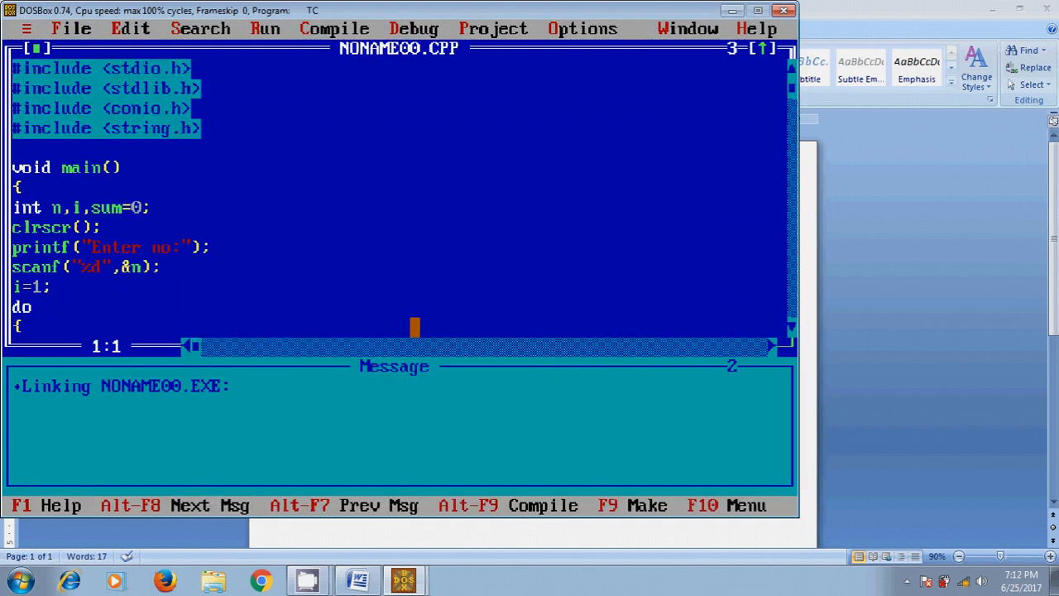